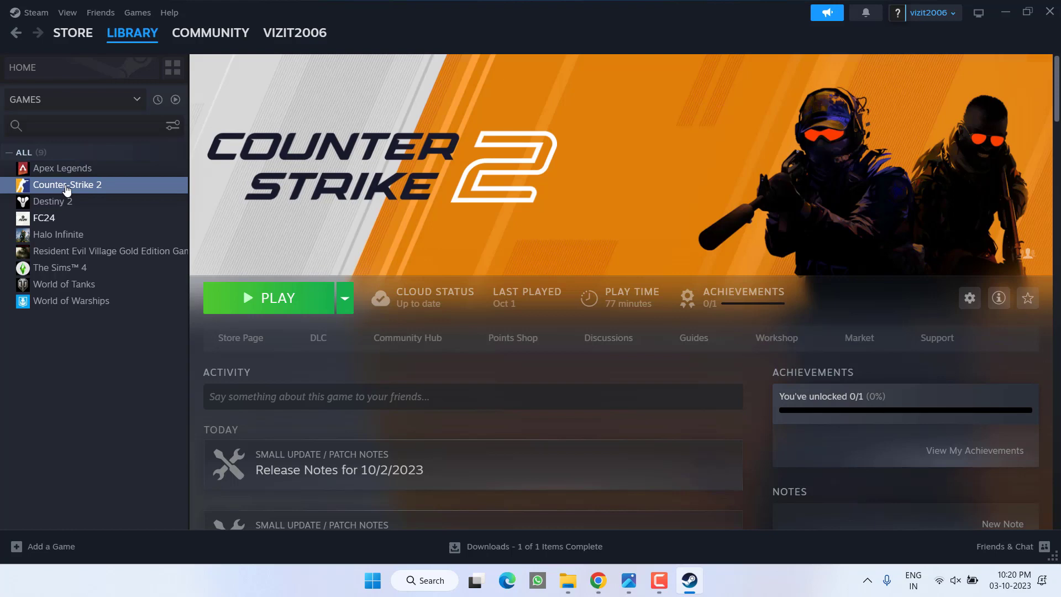
mouse_move(80, 186)
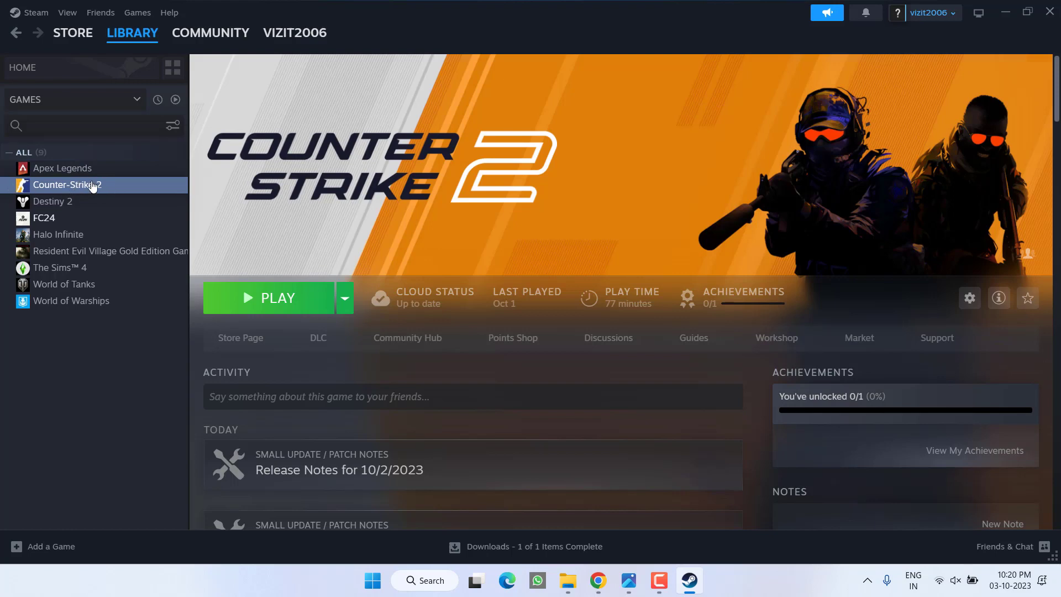
Open Counter-Strike 2's local installation folder via Manage > Browse local files in Steam.
right_click(67, 185)
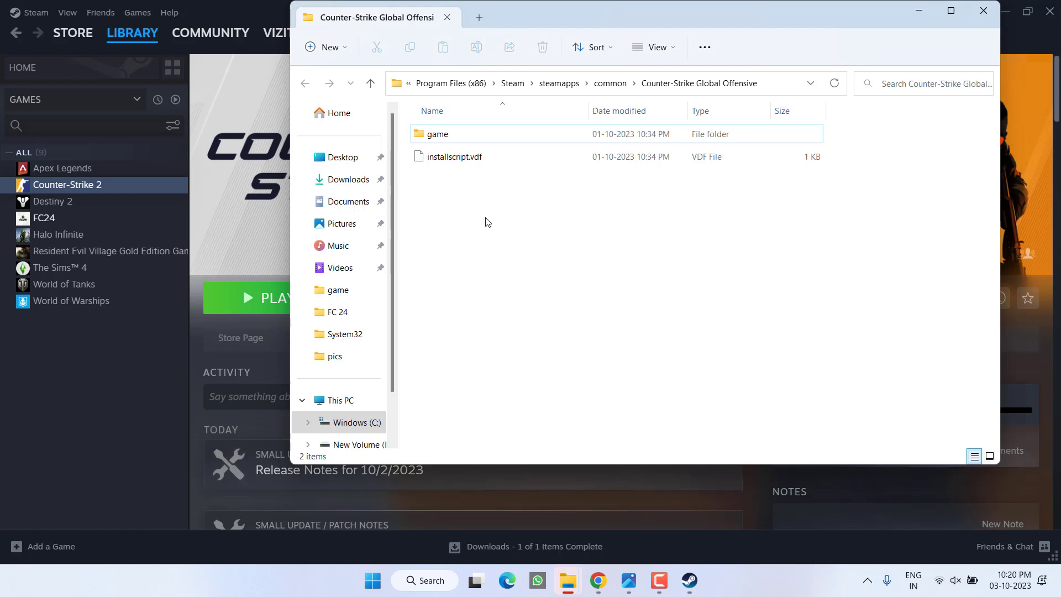
Delete the Directx_installer folder inside game > csgo.
double_click(438, 134)
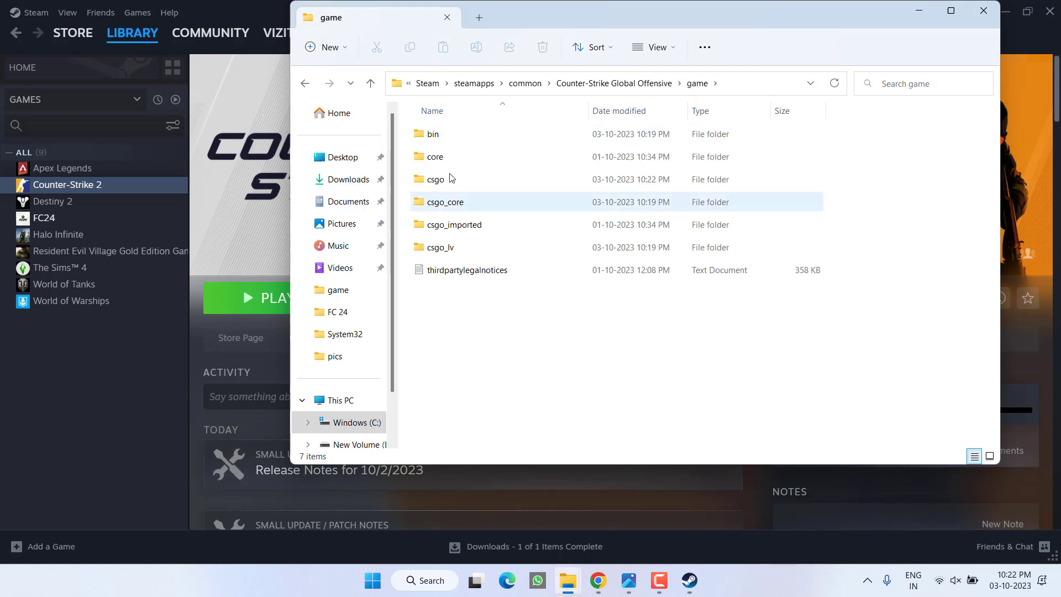
double_click(436, 178)
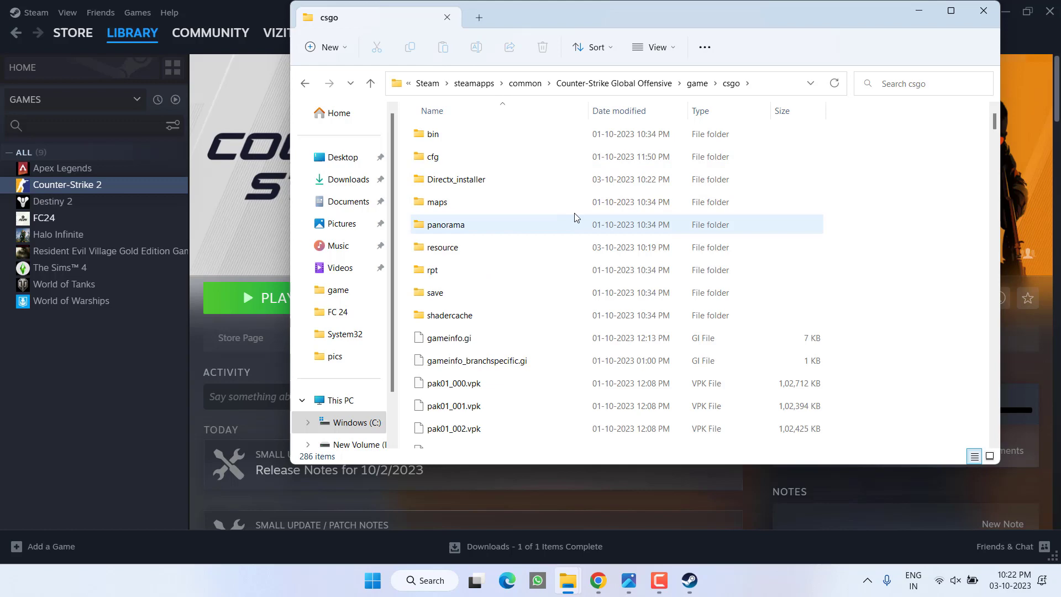
right_click(456, 179)
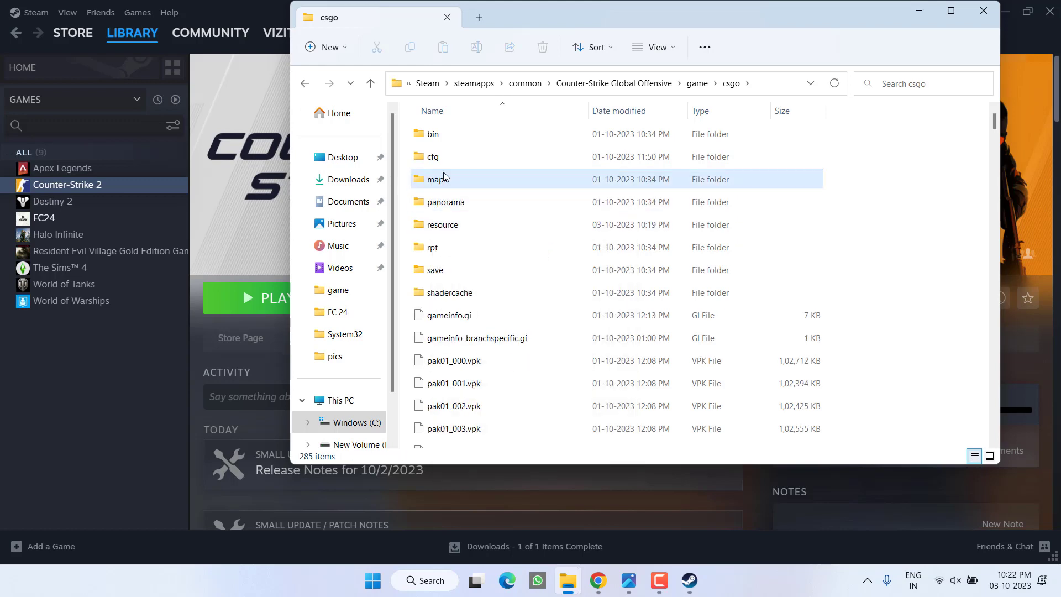
Delete every config file in the cfg folder and close File Explorer.
double_click(433, 156)
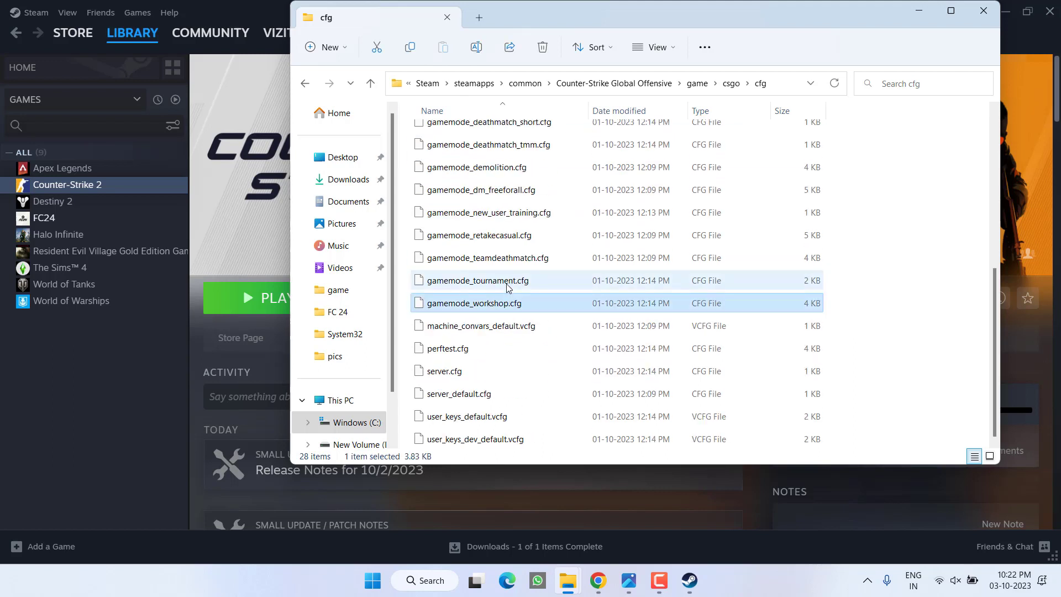
key(ctrl+a)
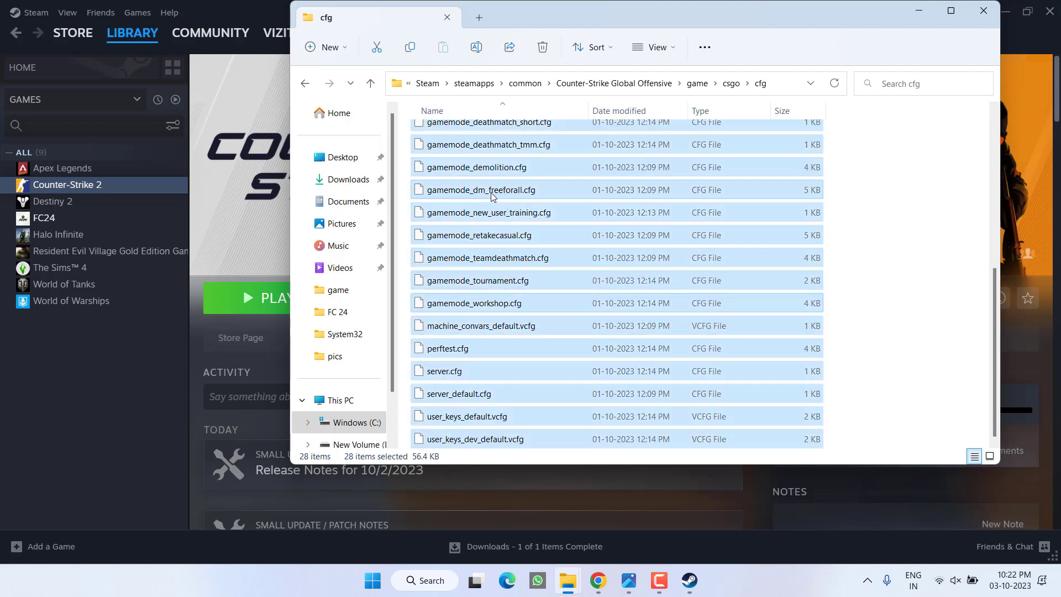
right_click(494, 189)
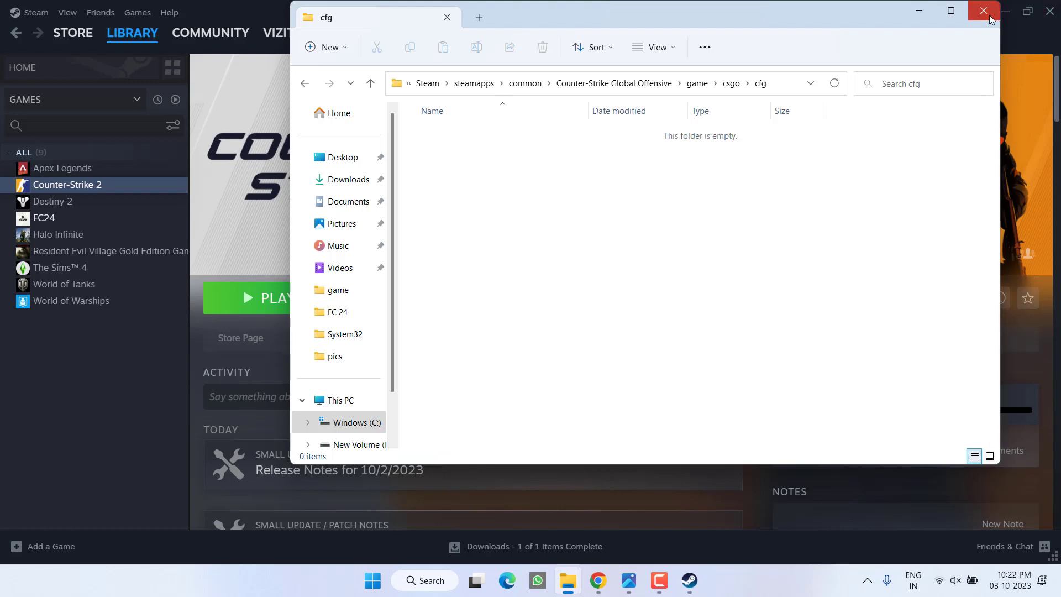
click(983, 10)
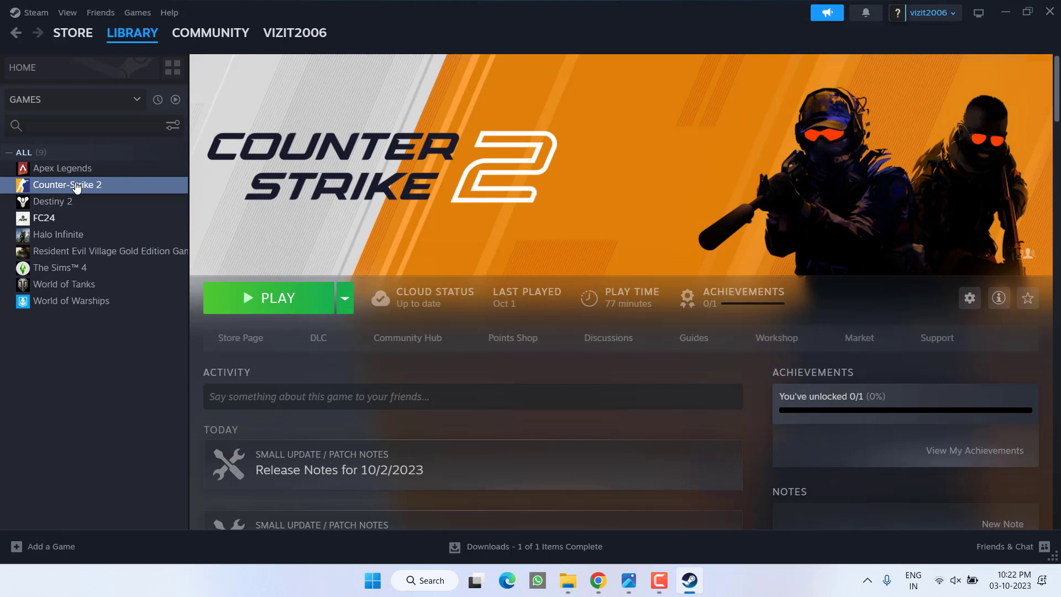
Verify Counter-Strike 2's game files so 27 failed files are reacquired, then close Properties.
right_click(74, 184)
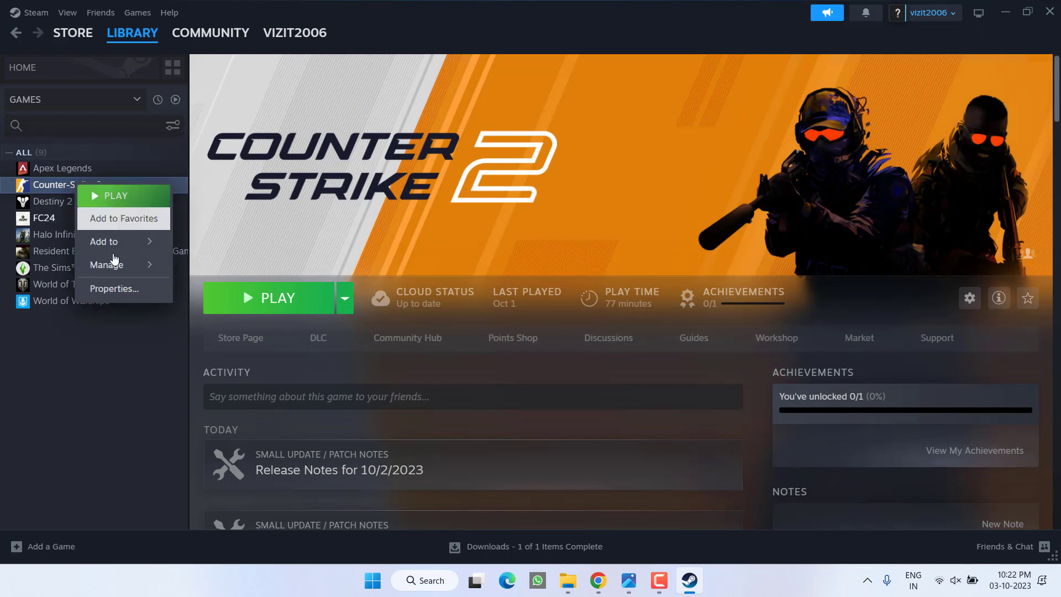
click(114, 289)
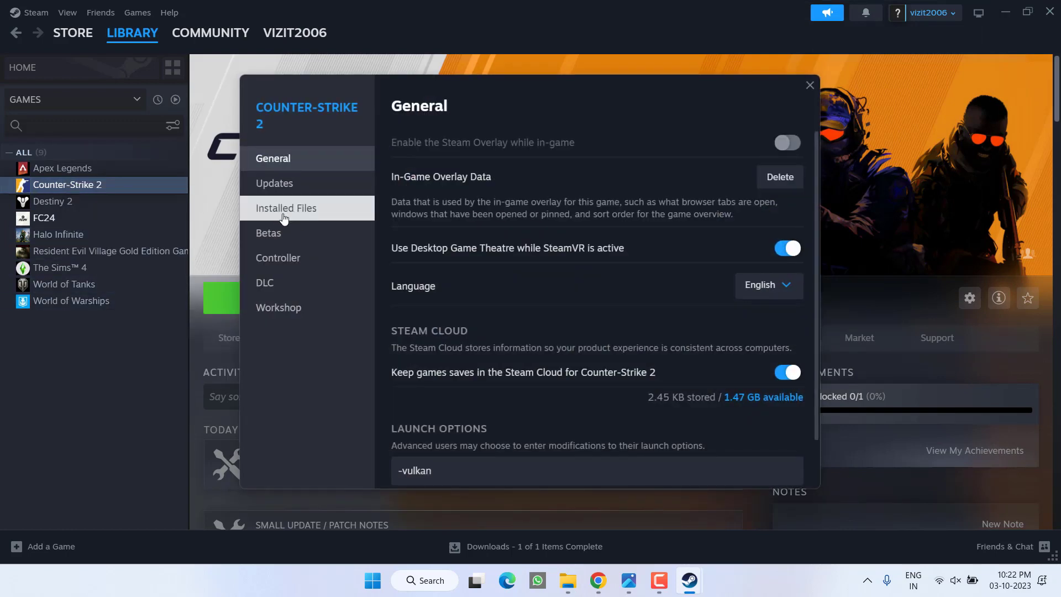
click(286, 208)
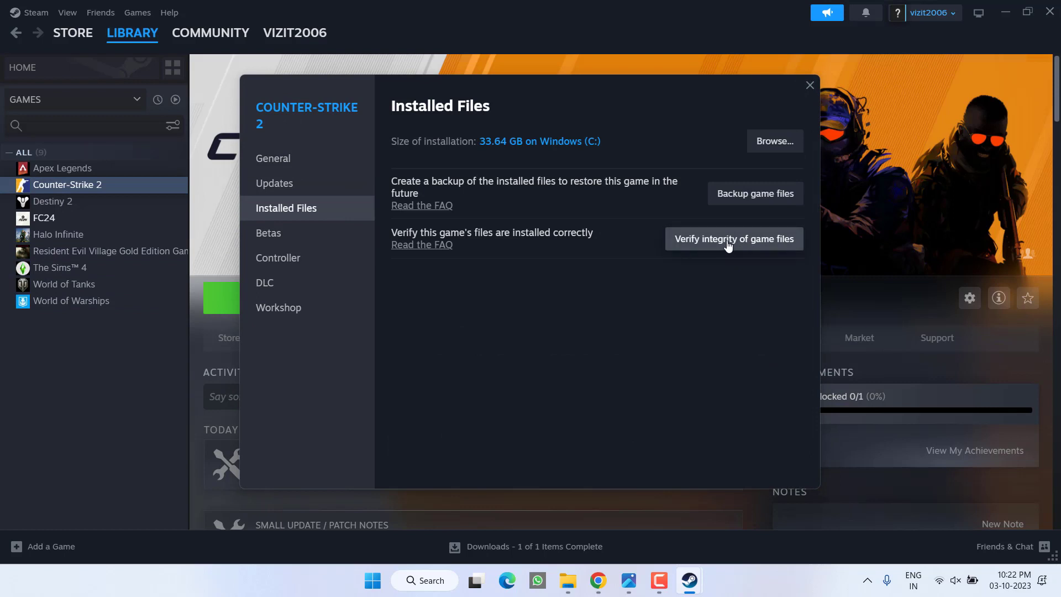
click(734, 238)
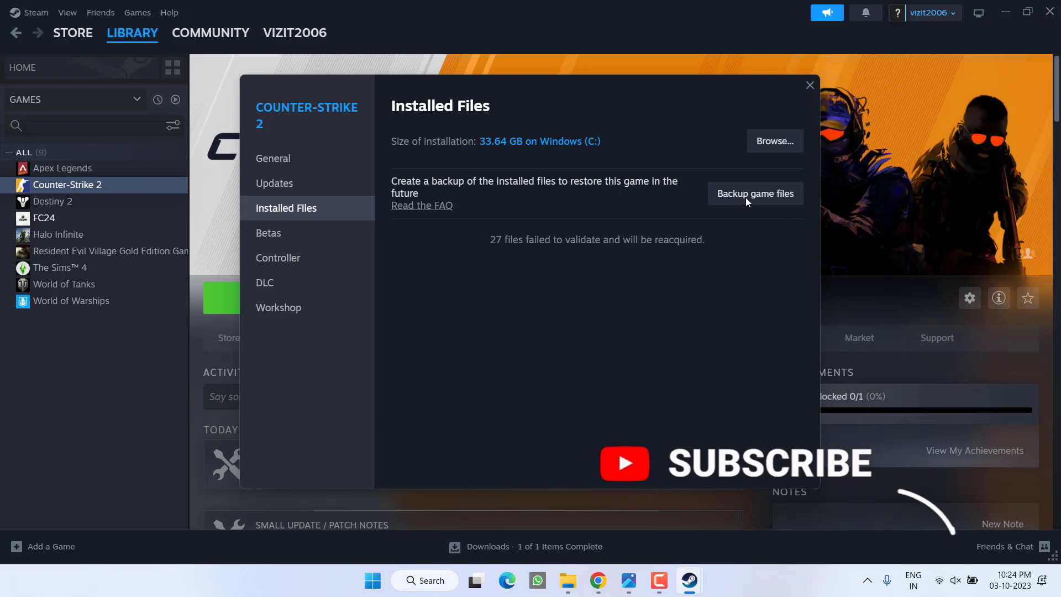
click(810, 85)
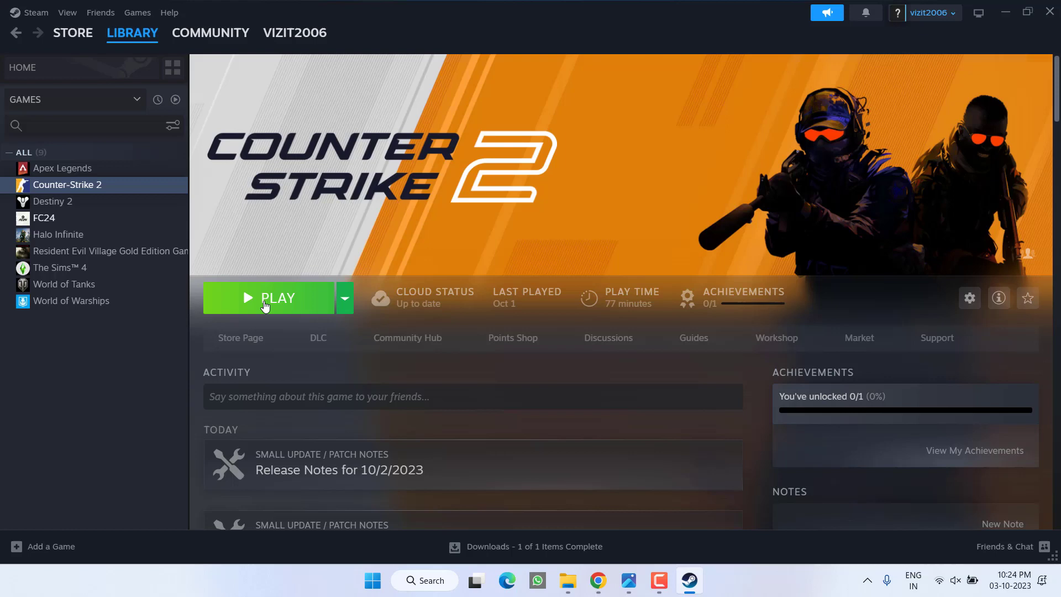
Replace Counter-Strike 2's launch options with 'fps_max 0 -high -novid -tickrate 128 -threads 8'.
right_click(68, 184)
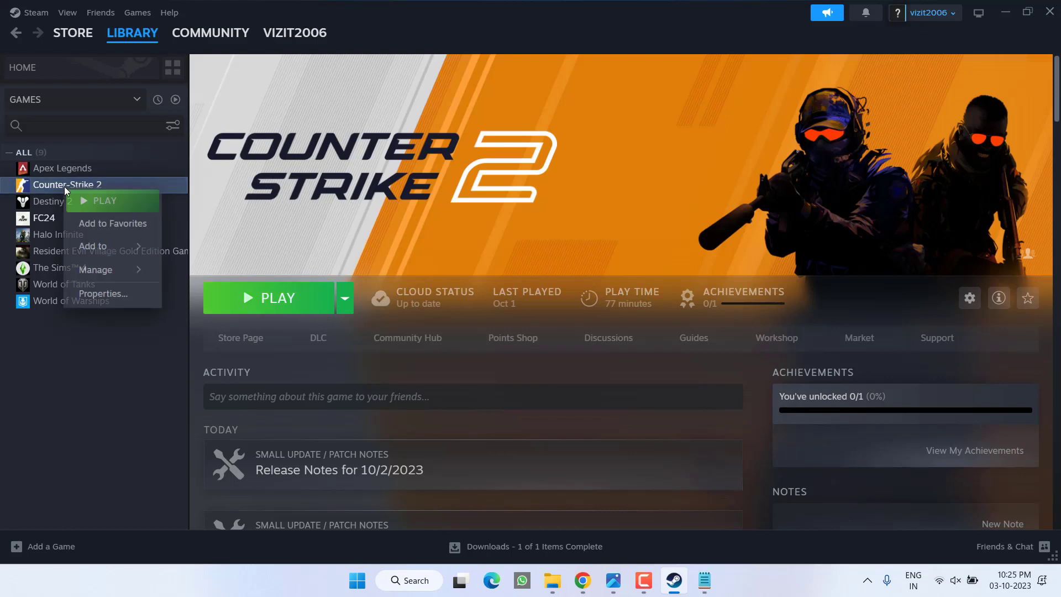
click(102, 293)
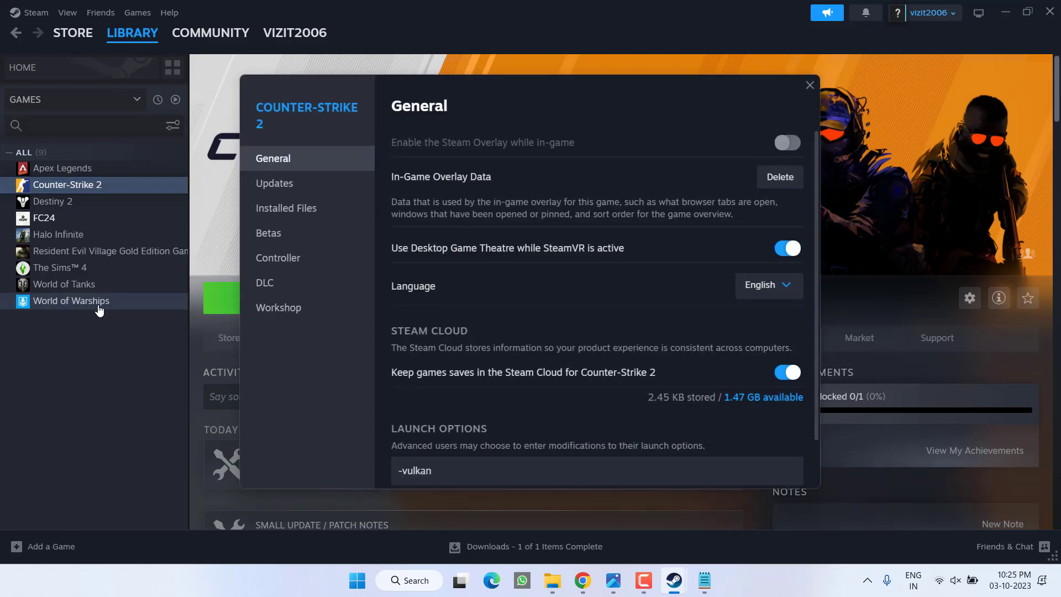
scroll(down, 3)
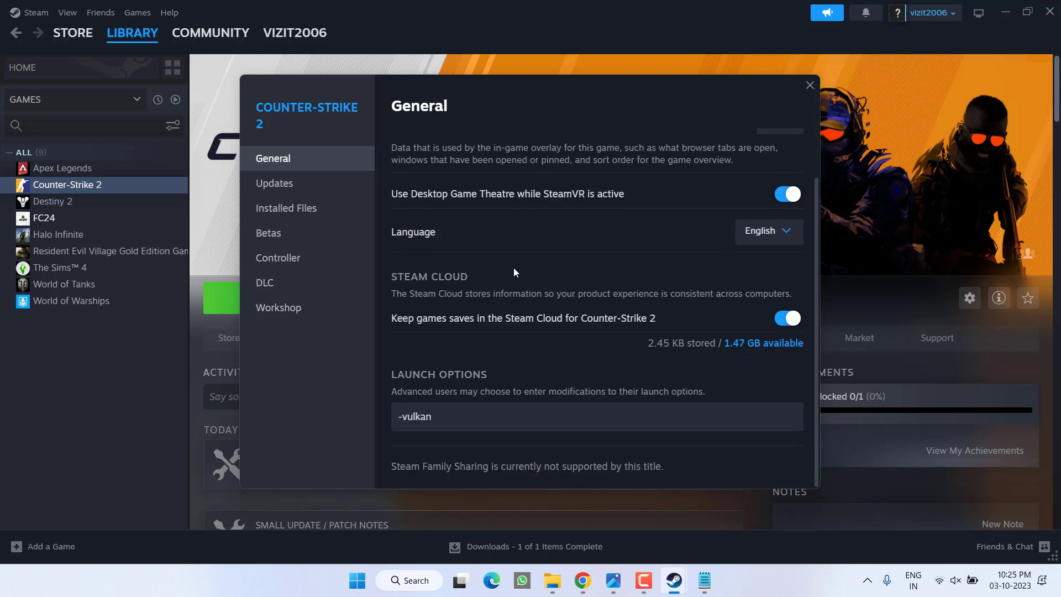
mouse_move(387, 403)
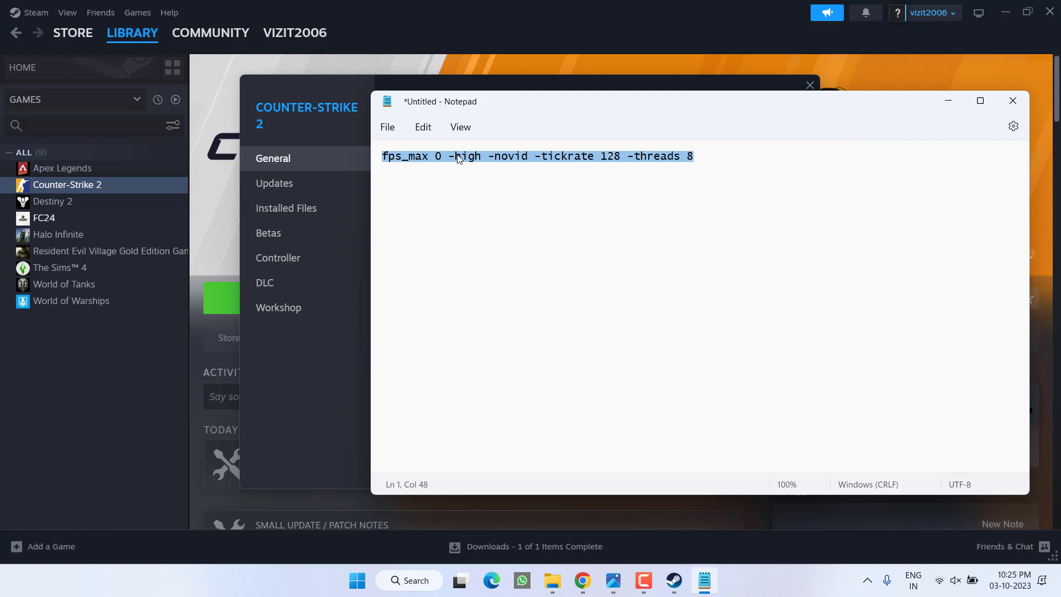
mouse_move(315, 399)
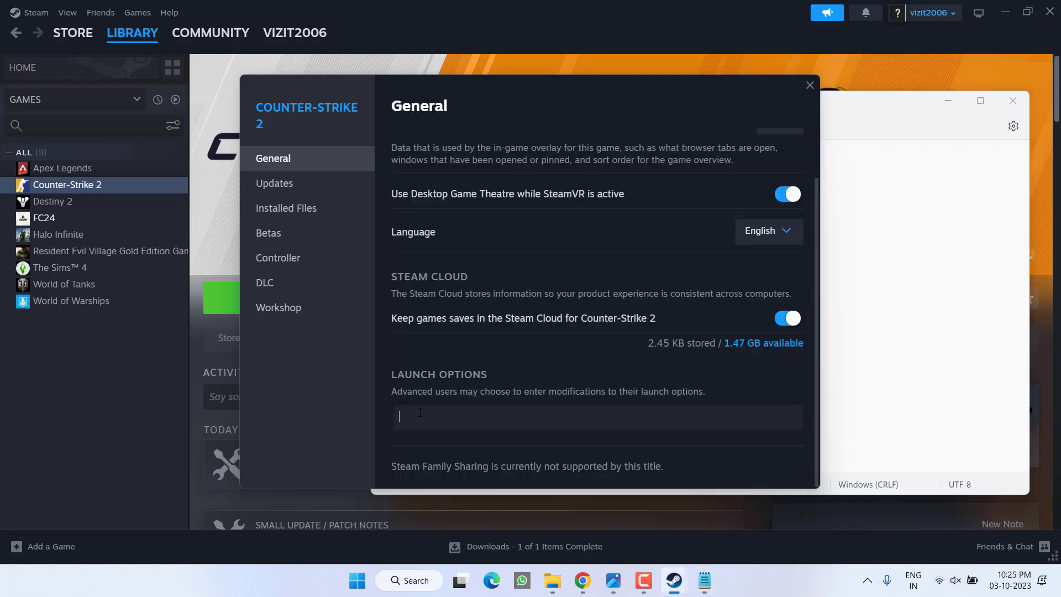
text(fps_max 0 -high -novid -tickrate 128 -threads 8)
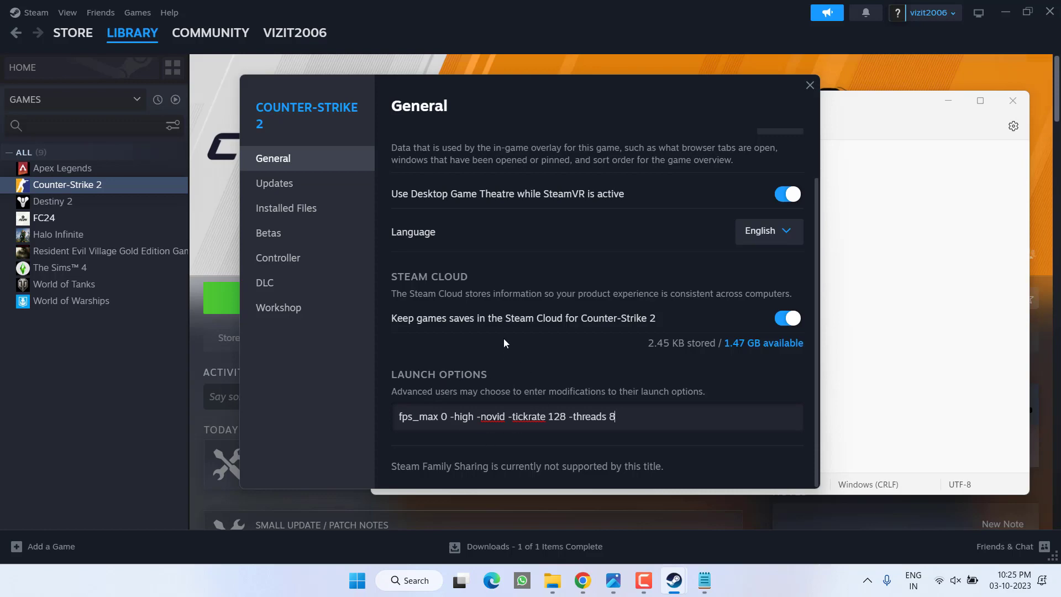
mouse_move(810, 85)
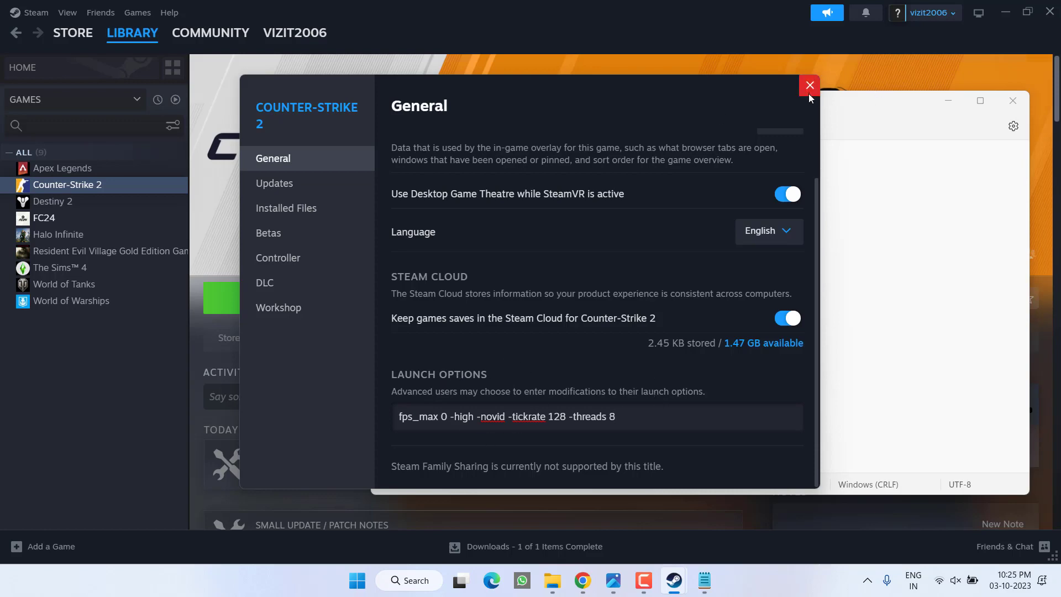
click(810, 85)
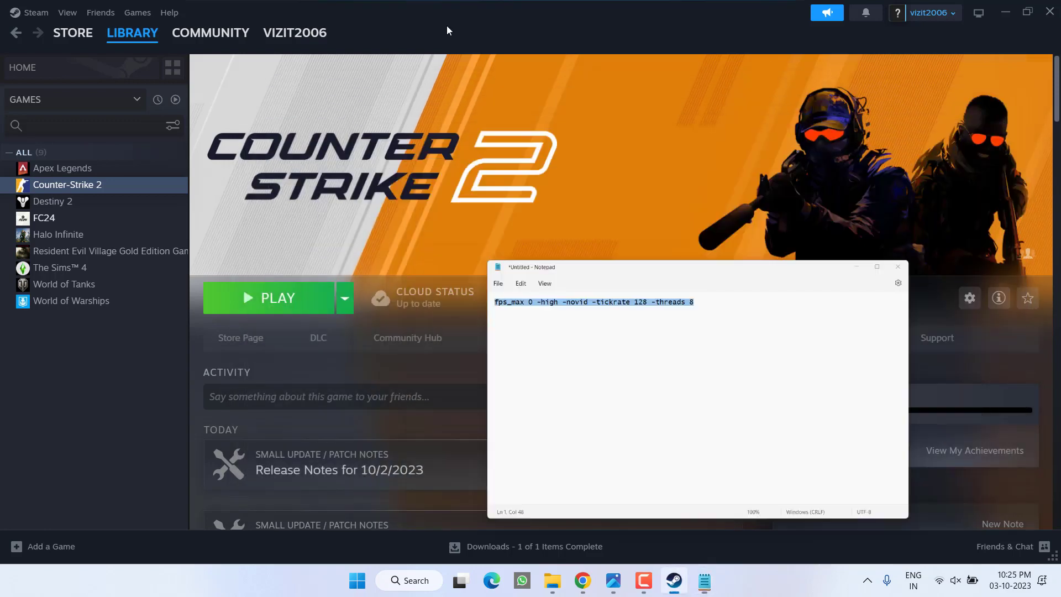
click(898, 266)
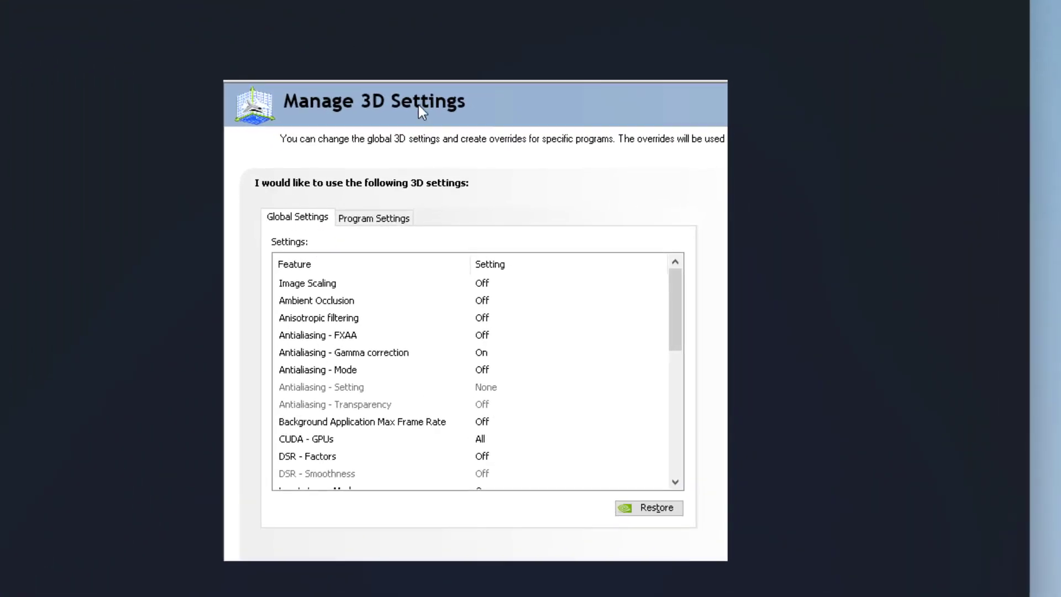
mouse_move(455, 269)
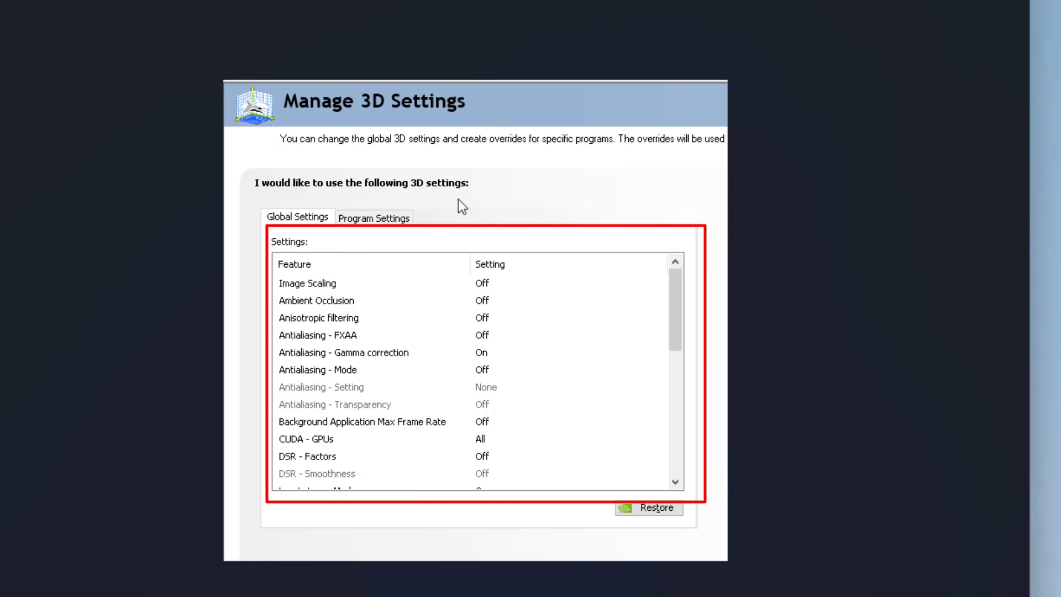
mouse_move(489, 221)
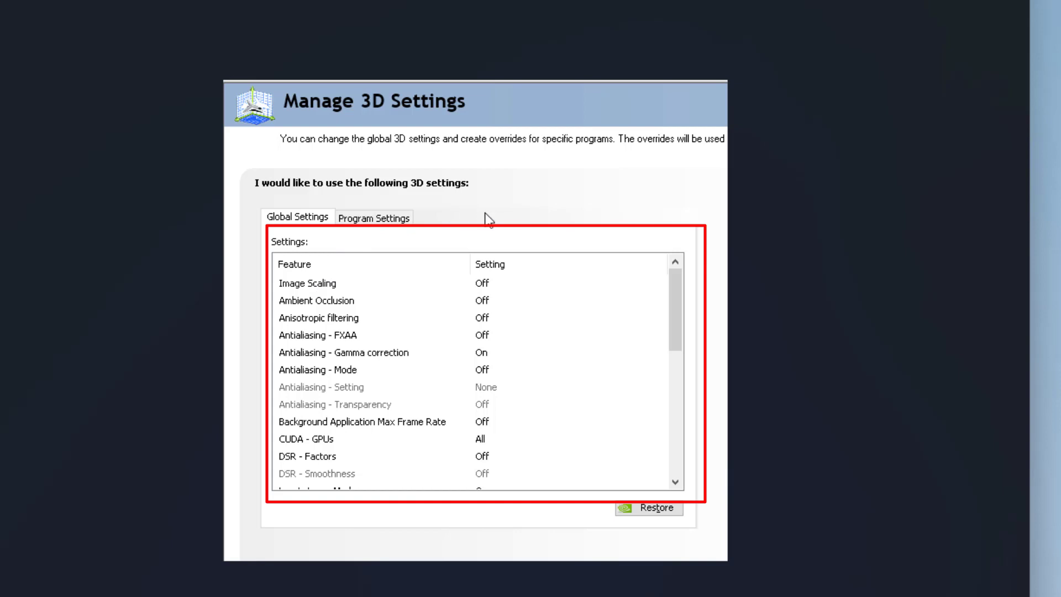
mouse_move(512, 51)
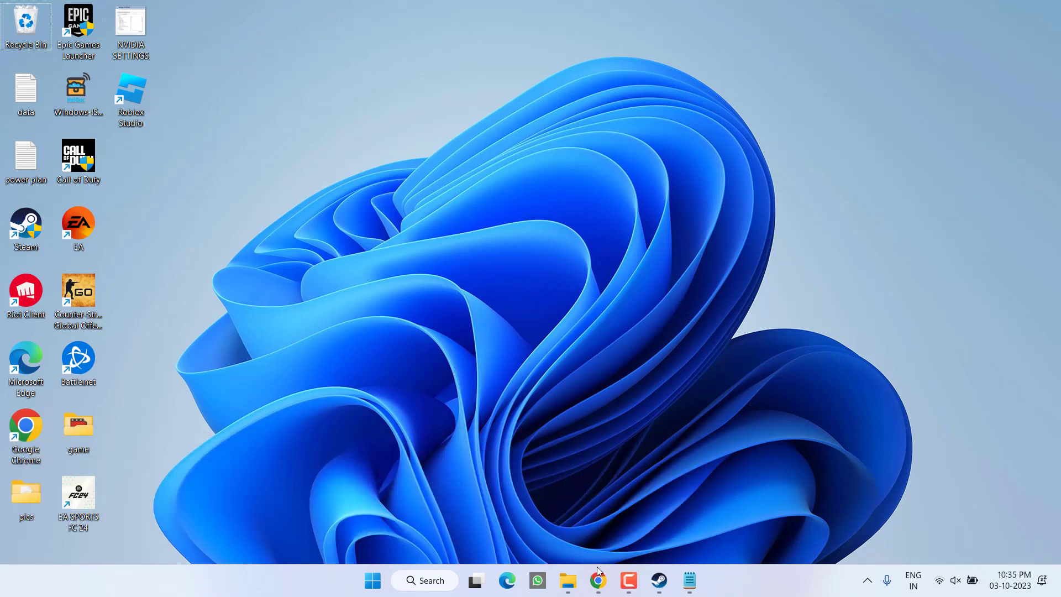
Search for the AMD Radeon 22.5.1 driver and follow TechPowerUp's Adrenalin 22.5.1 download link.
click(598, 596)
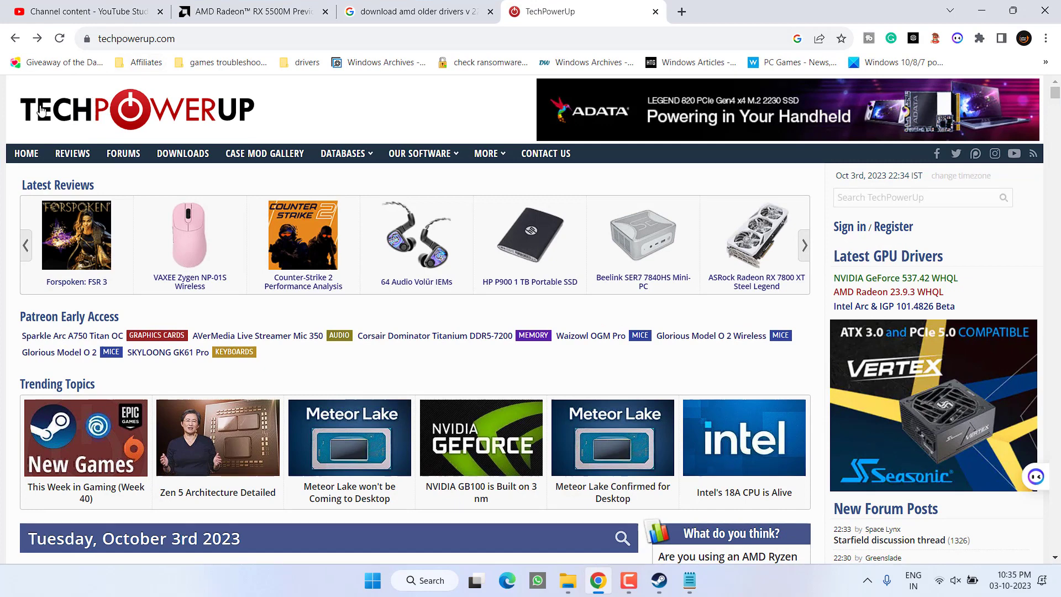
mouse_move(292, 132)
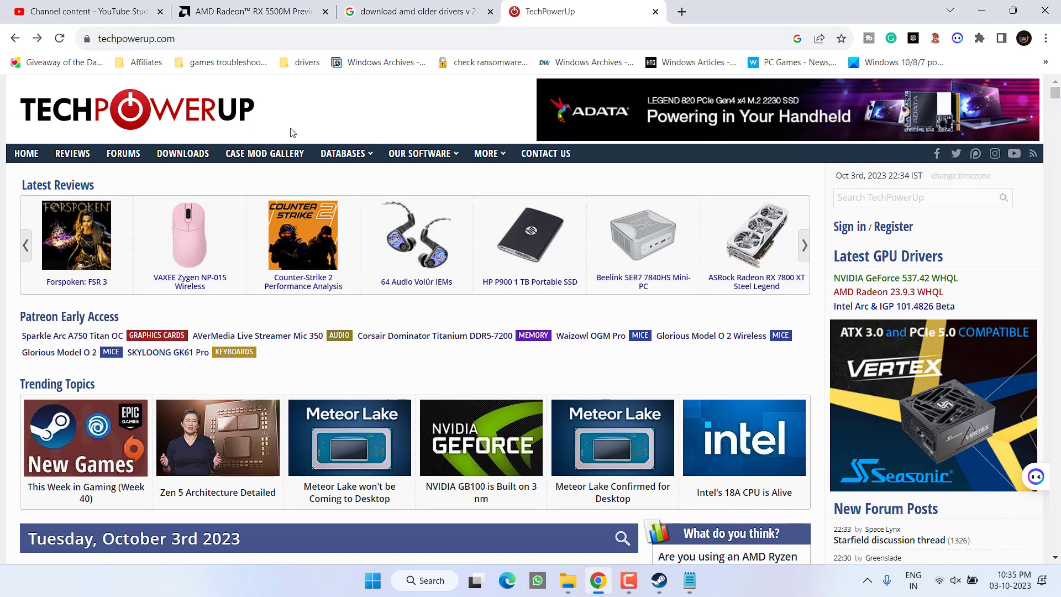
mouse_move(910, 65)
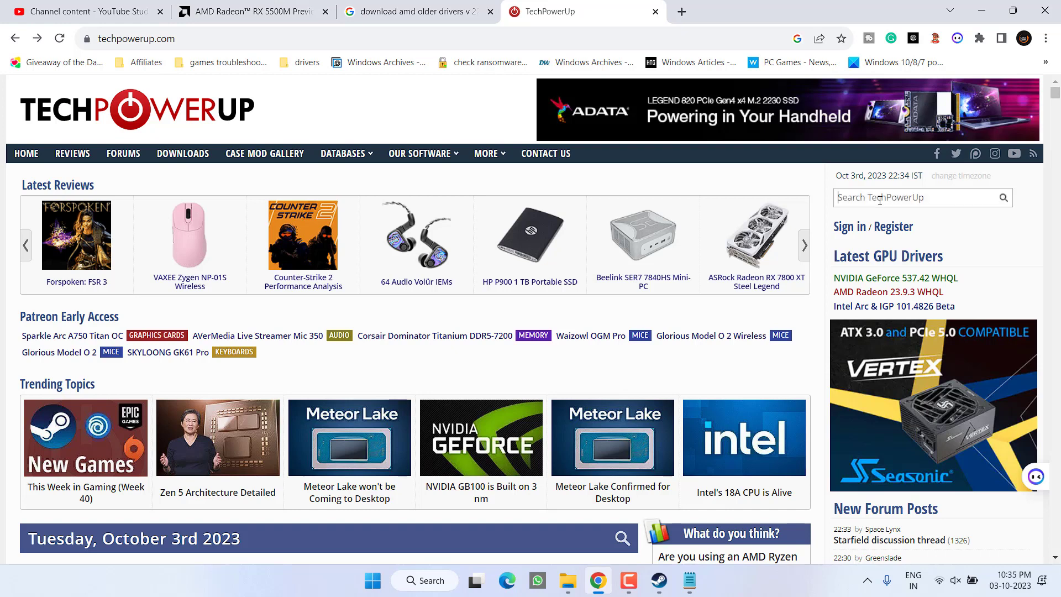
text(amd radeon 22.5.)
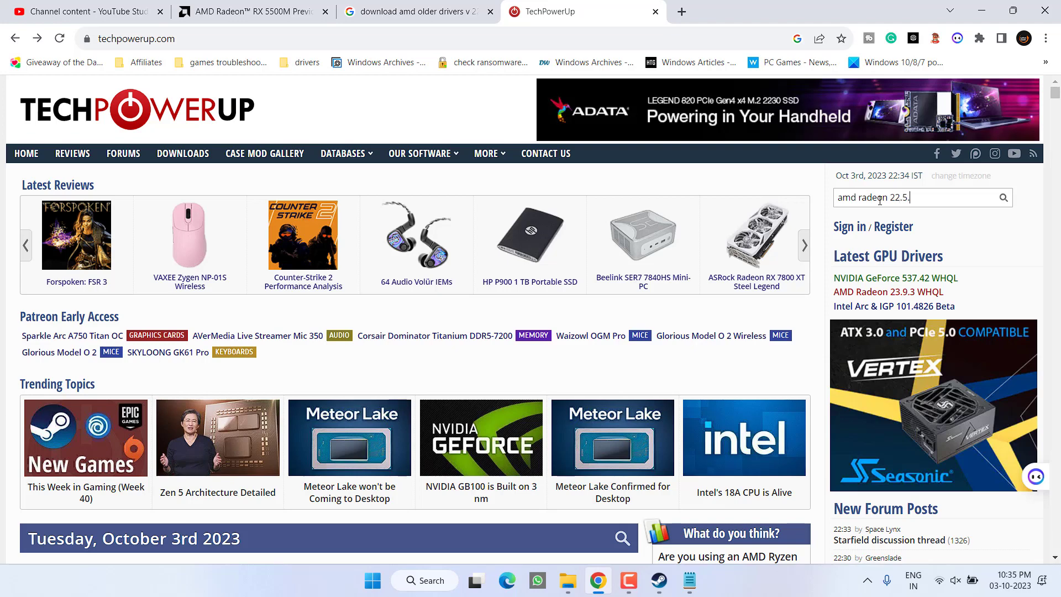
text(1)
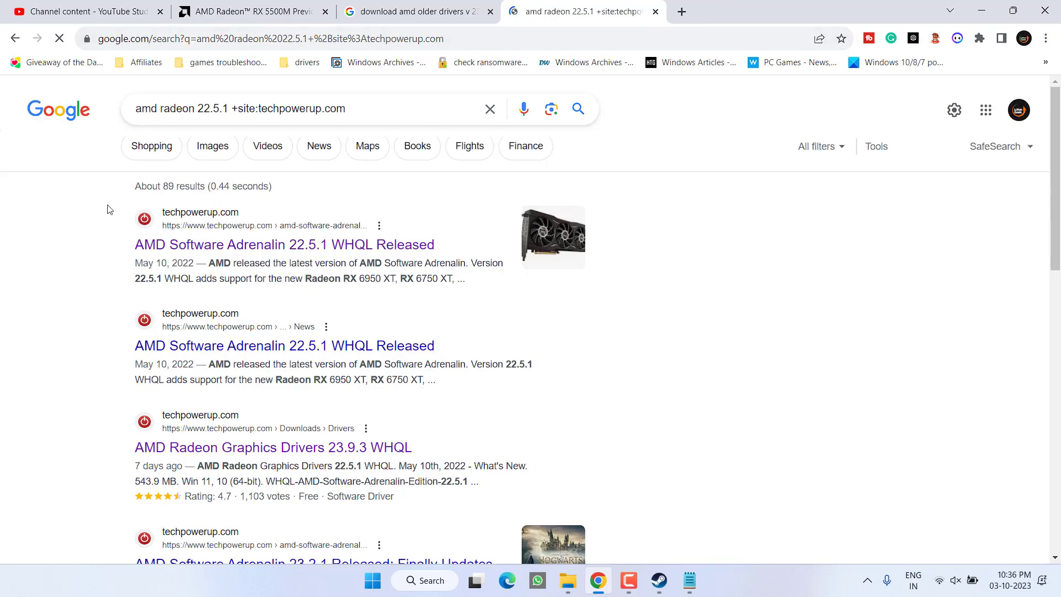
click(281, 245)
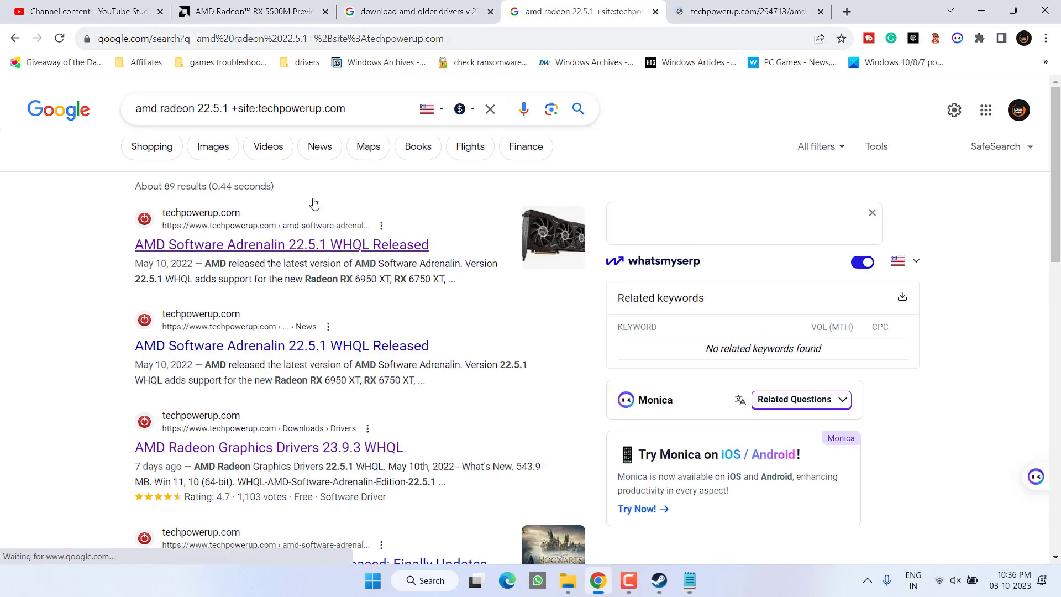
click(281, 245)
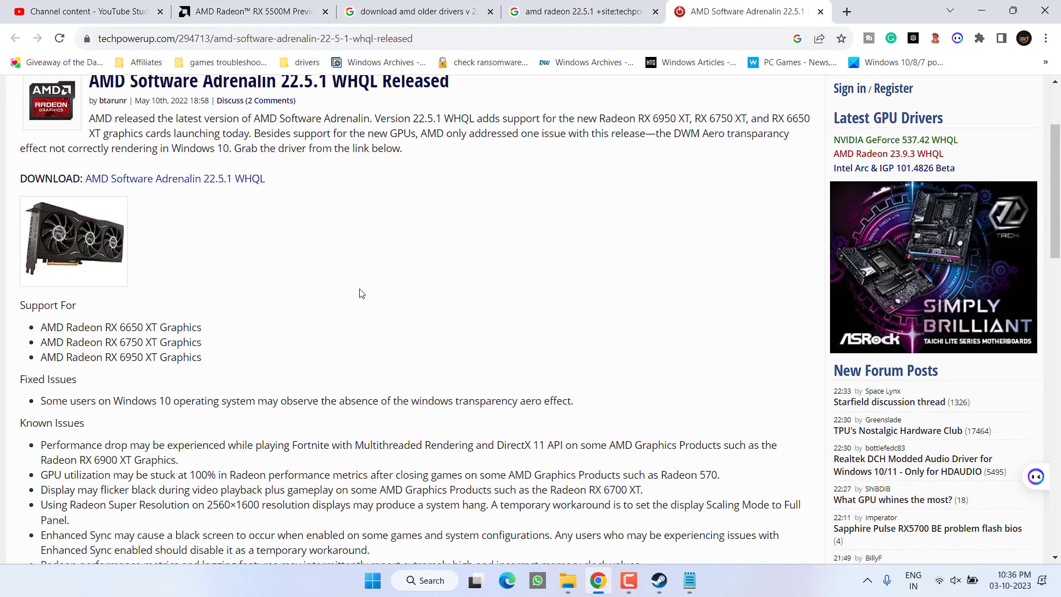
mouse_move(190, 180)
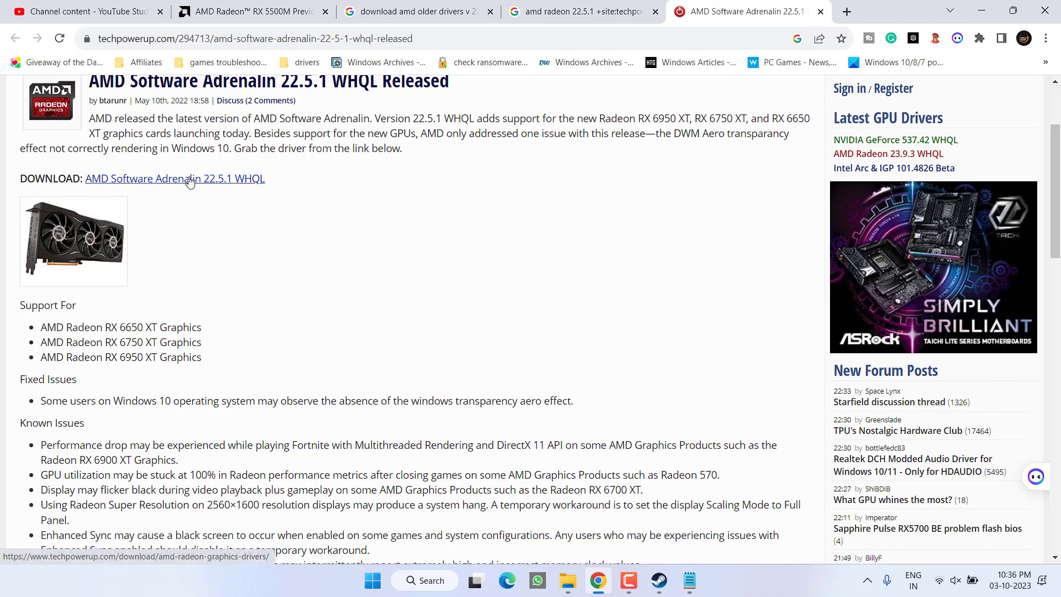
click(174, 178)
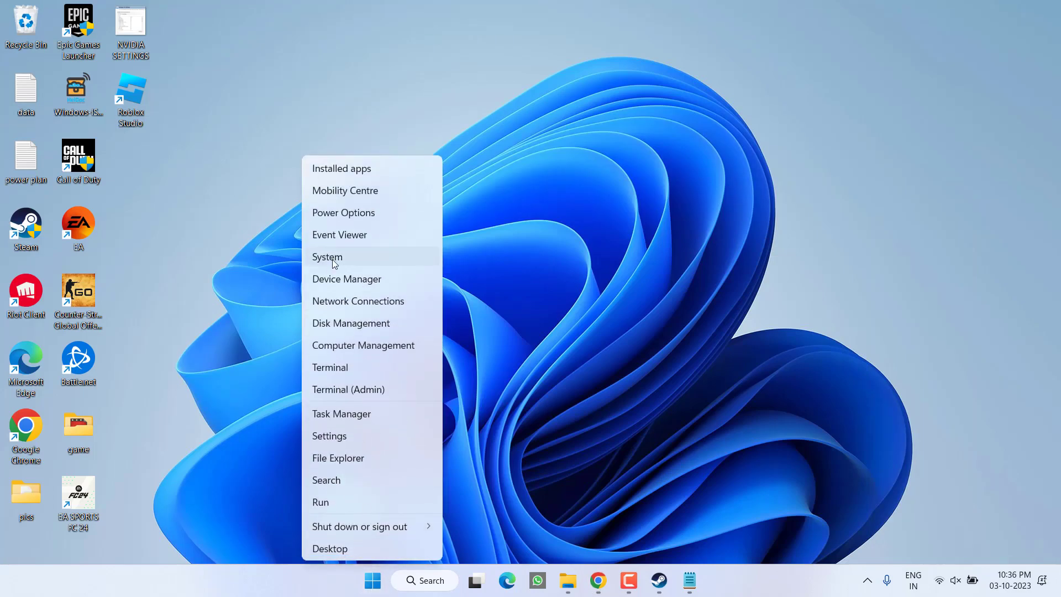
Confirm the Radeon RX 5500M under Display adaptors, then close Device Manager and minimize Chrome.
click(347, 280)
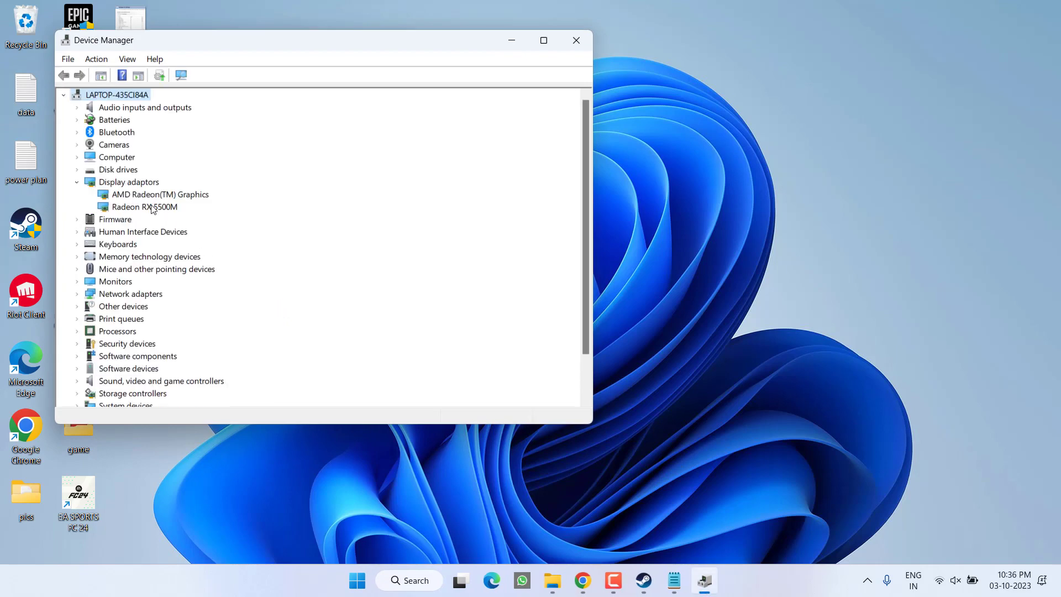
right_click(137, 206)
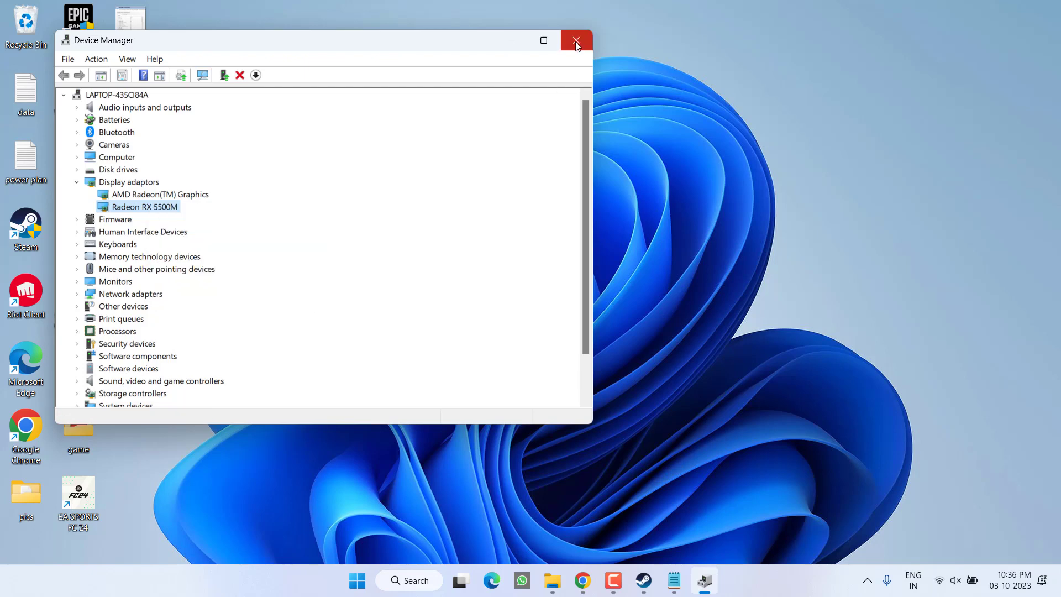
click(576, 40)
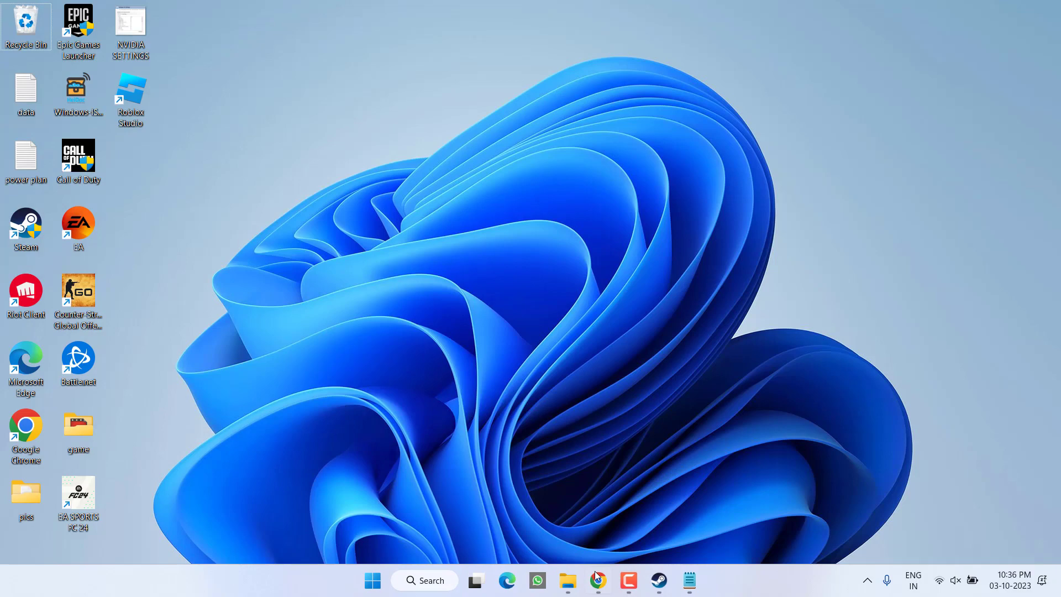
click(598, 580)
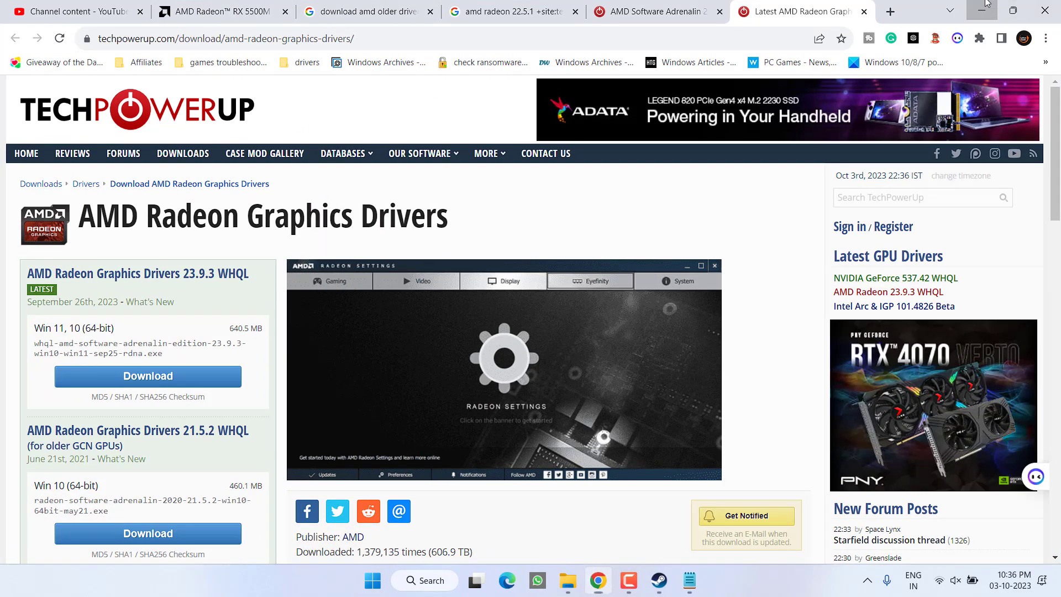
click(988, 8)
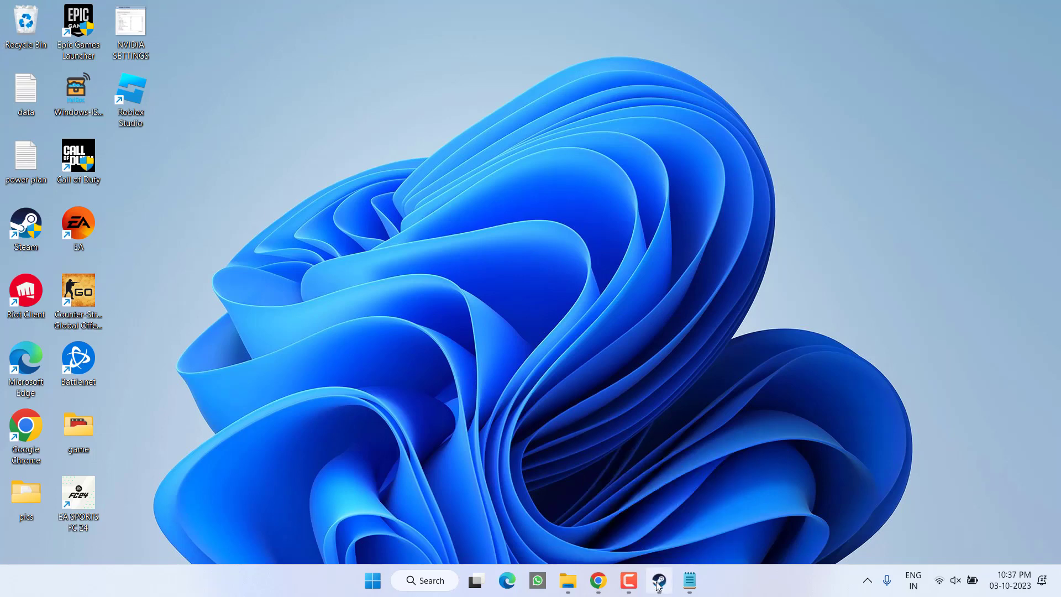
Start Counter-Strike 2 from Steam and open its Settings menu from the gear icon.
click(658, 579)
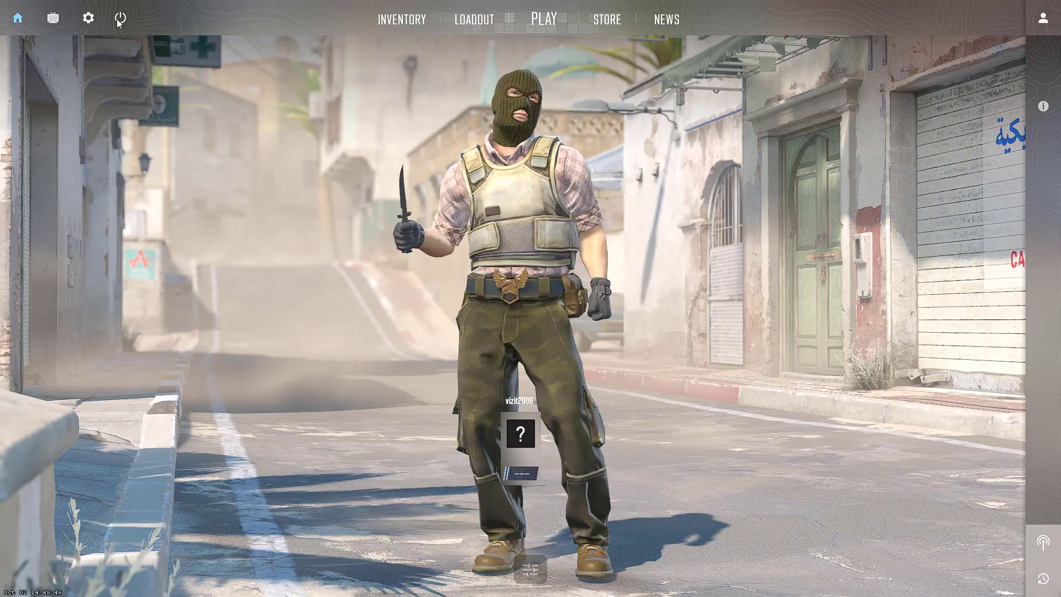
mouse_move(88, 21)
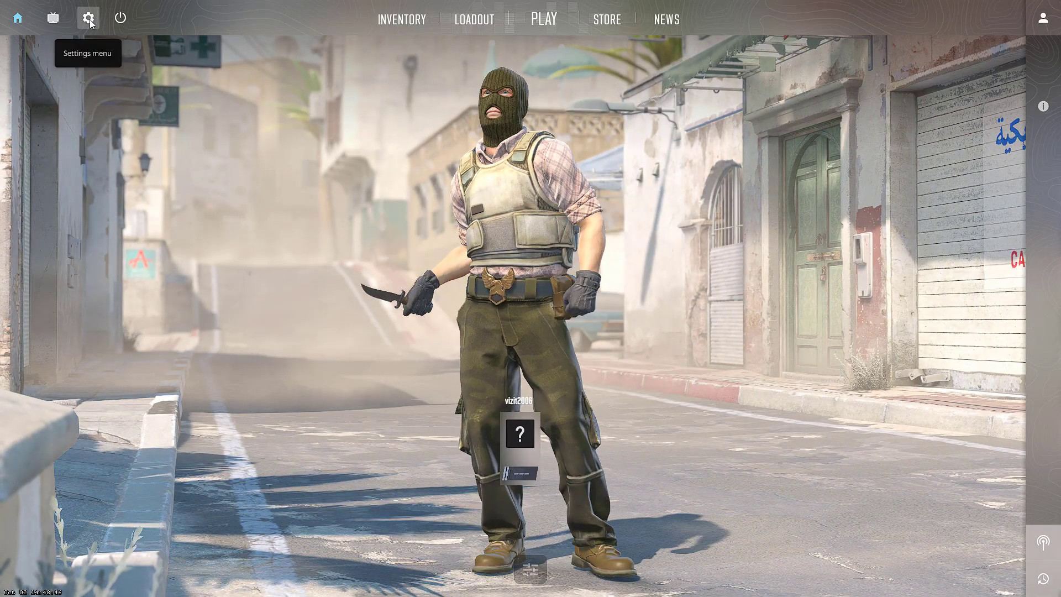
click(88, 18)
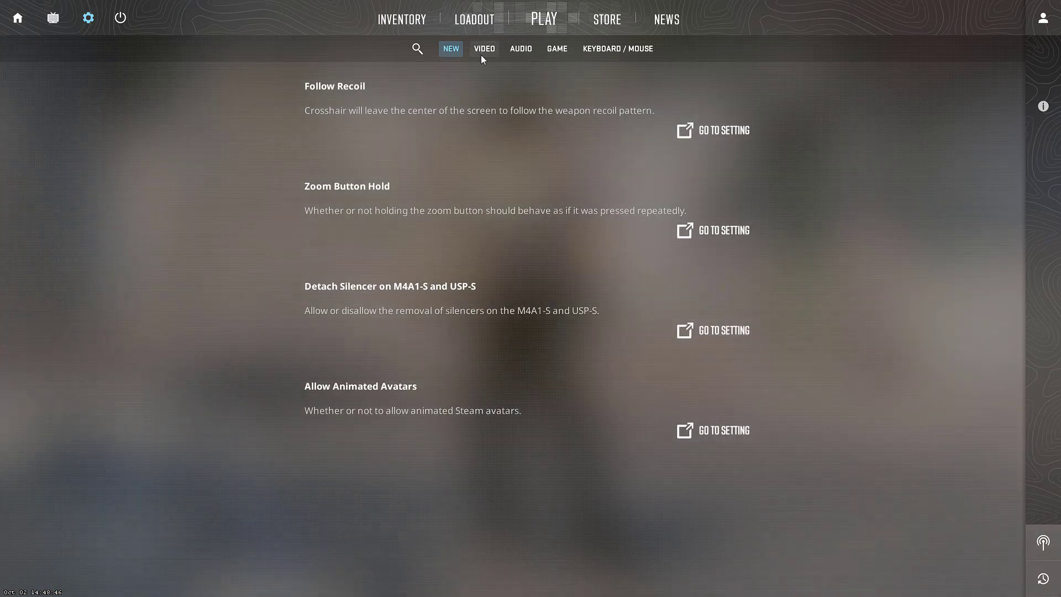
In Advanced Video, disable Boost Player Contrast, enable V-Sync and set MSAA to None.
click(483, 48)
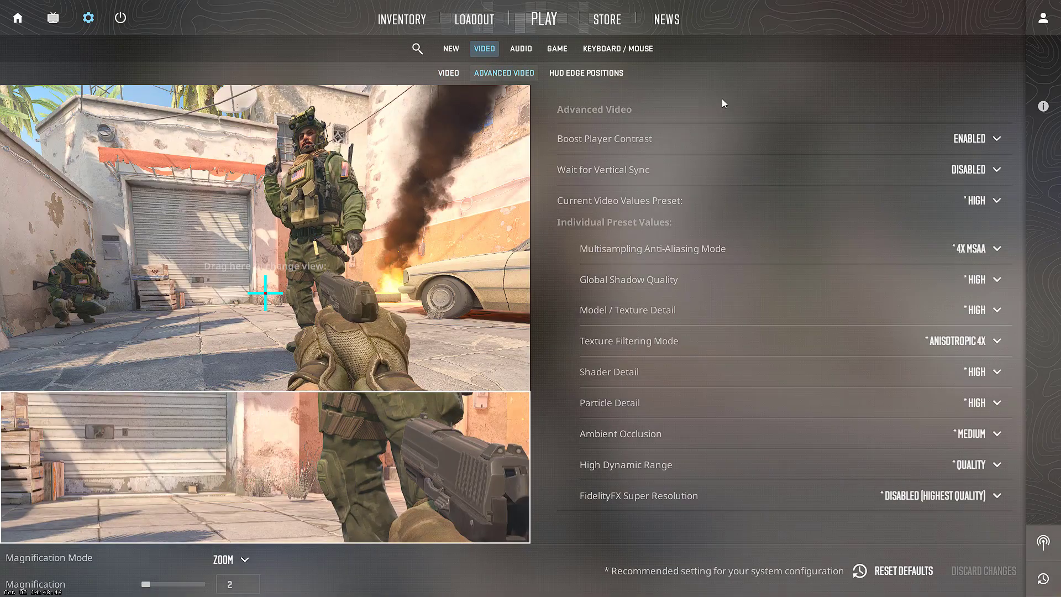
mouse_move(619, 388)
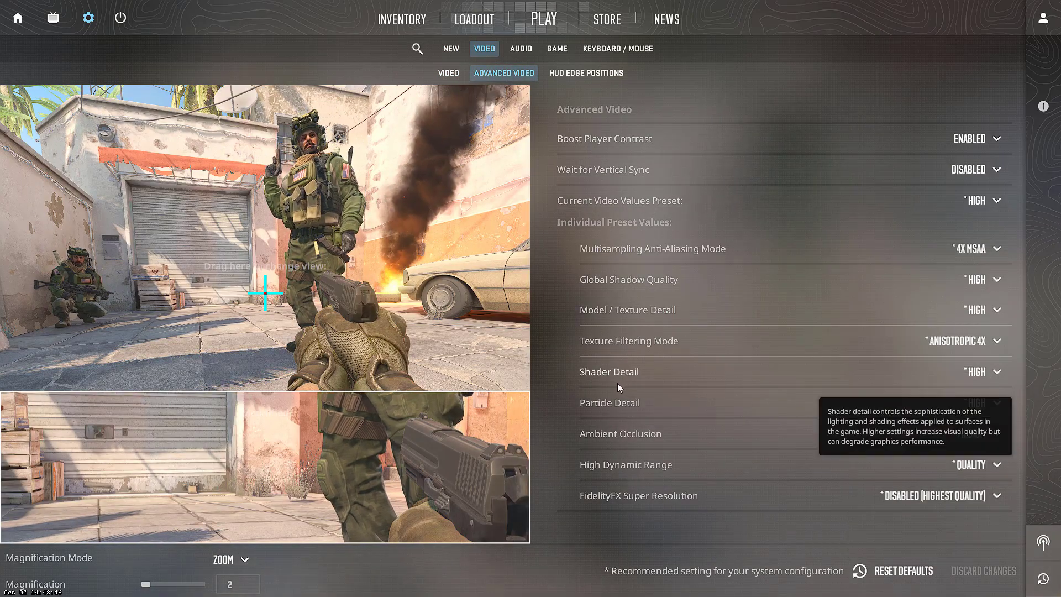
mouse_move(811, 155)
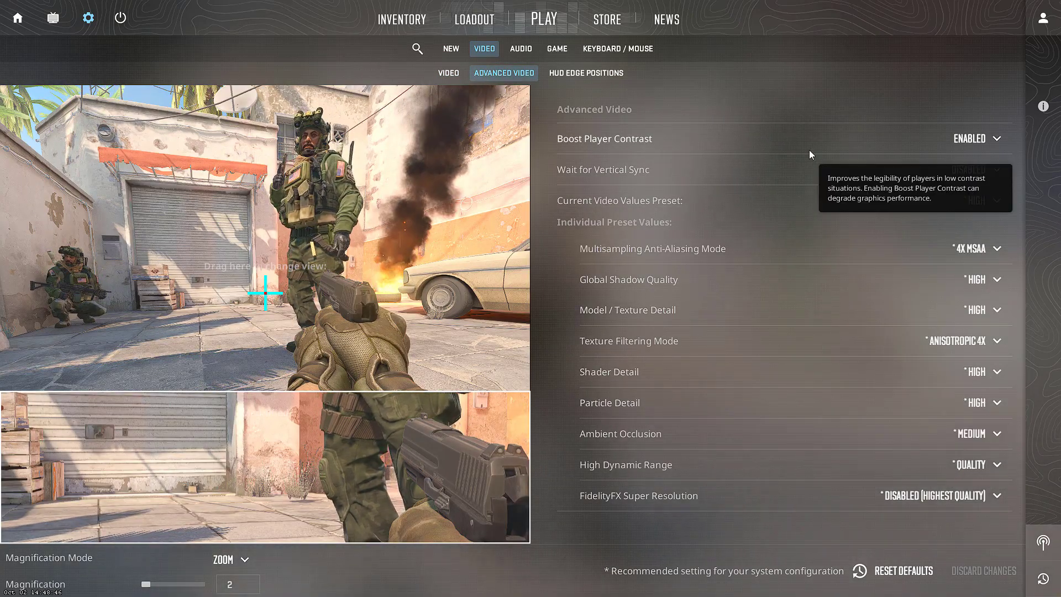
click(996, 138)
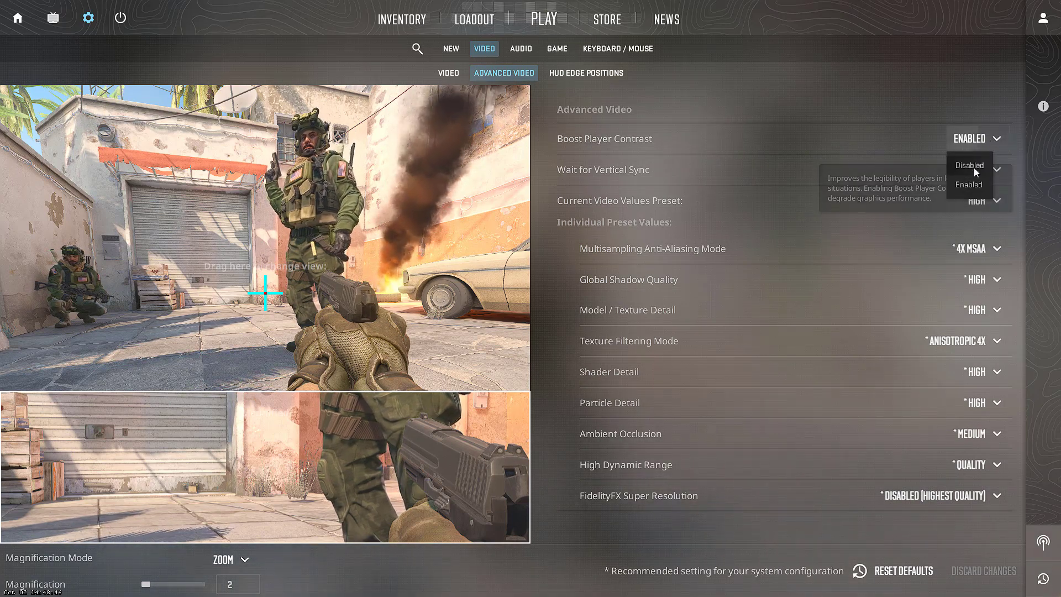
click(969, 165)
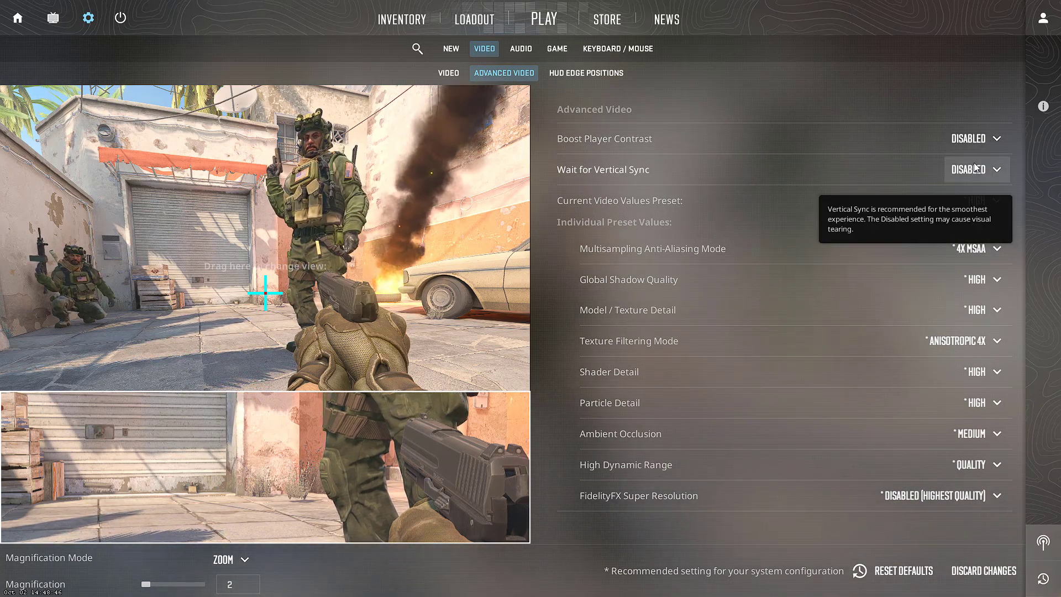
click(976, 169)
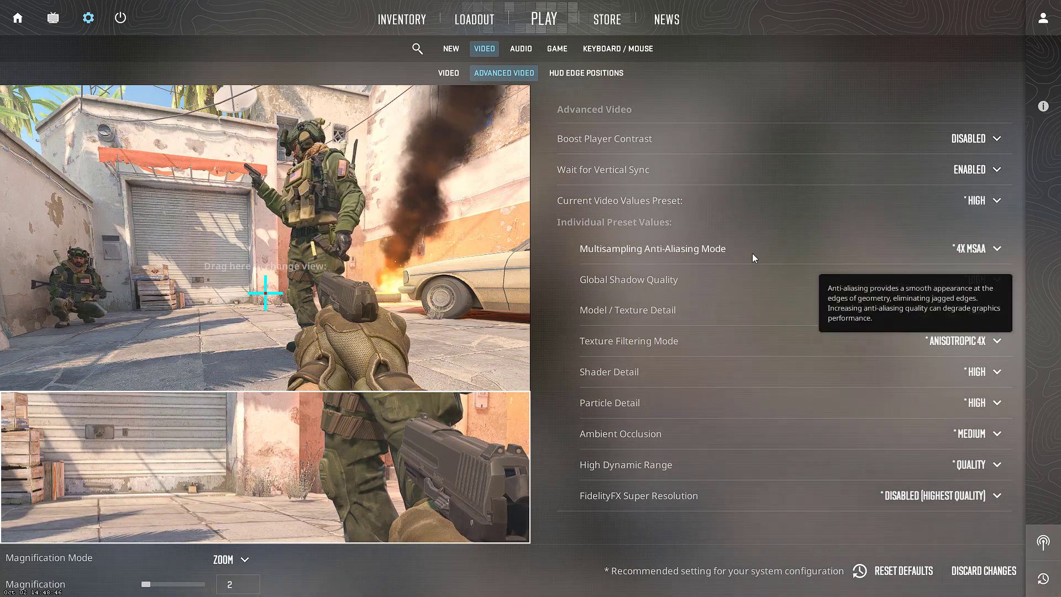
click(997, 248)
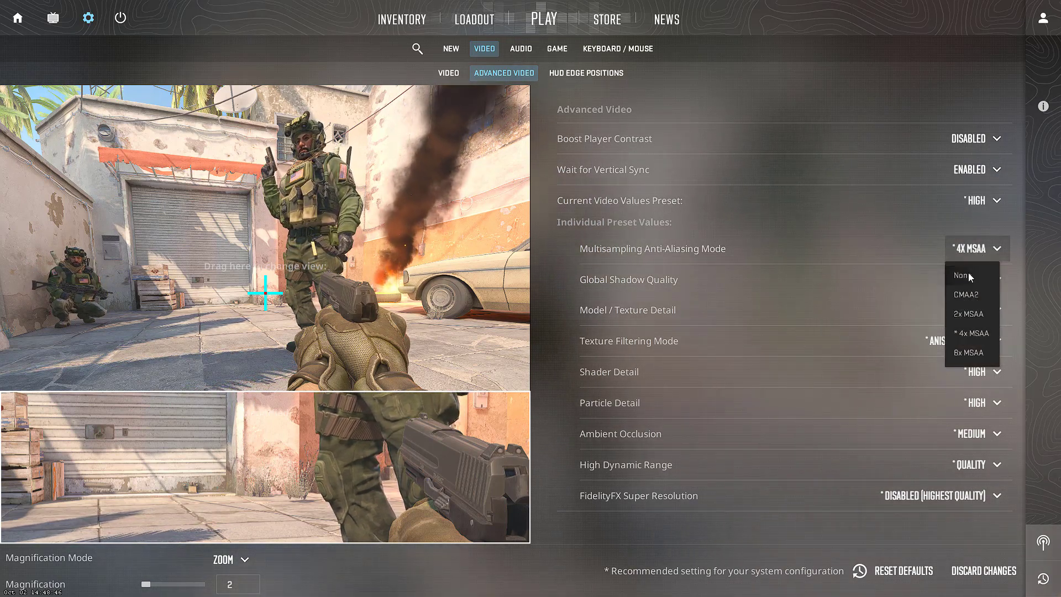
click(961, 276)
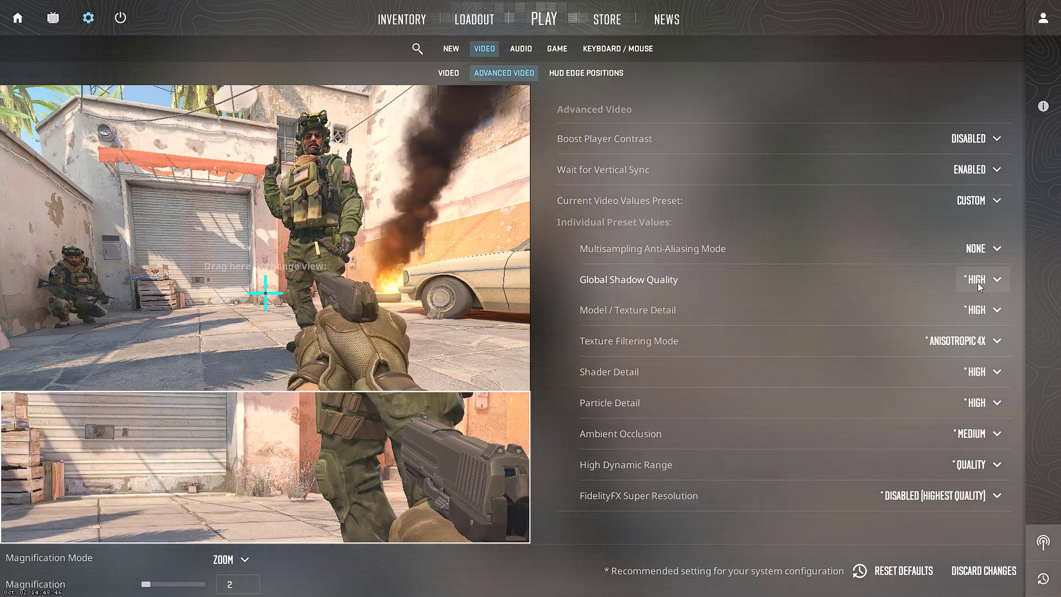
Set Model/Texture, Shader and Particle Detail Low, Bilinear filtering, Ambient Occlusion Disabled.
click(996, 309)
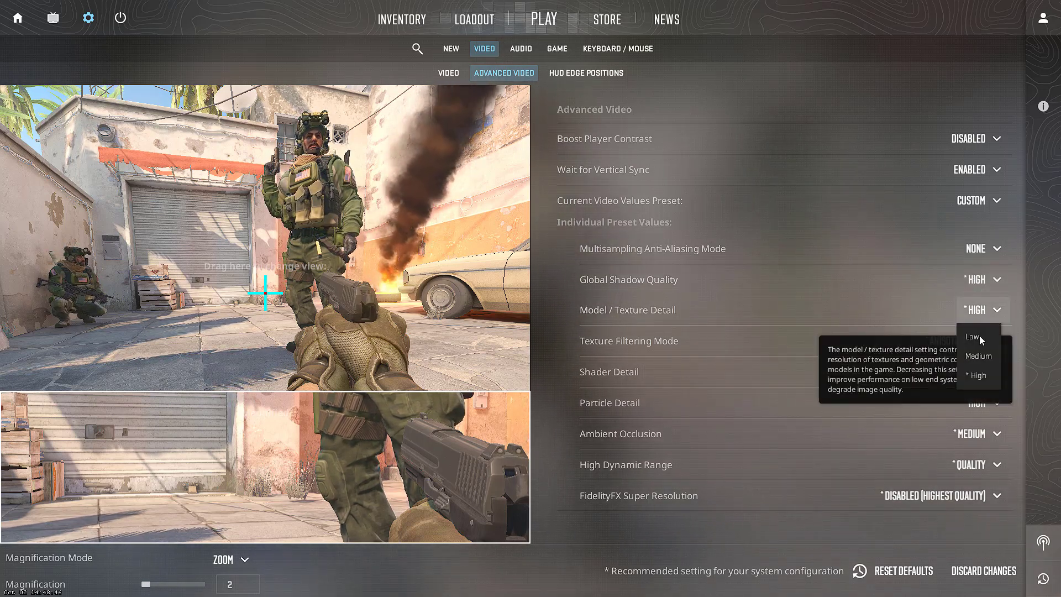
click(972, 336)
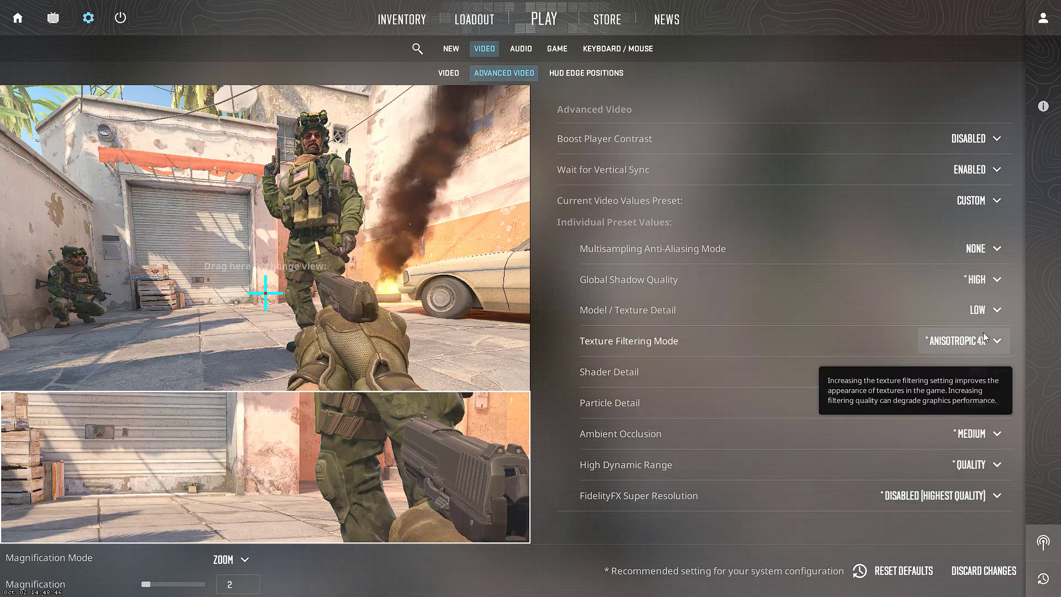
click(964, 340)
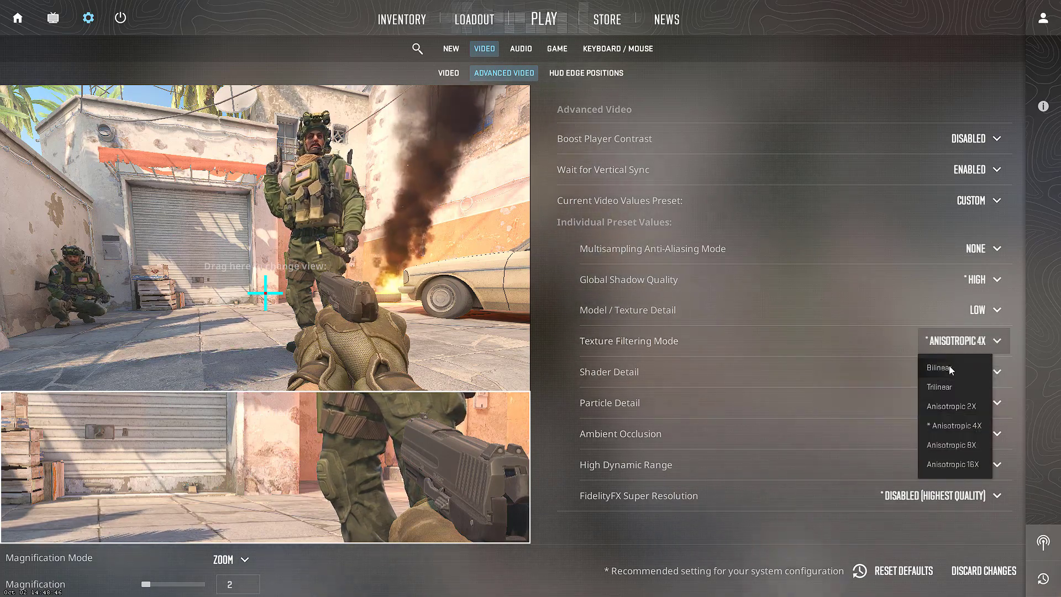
click(938, 368)
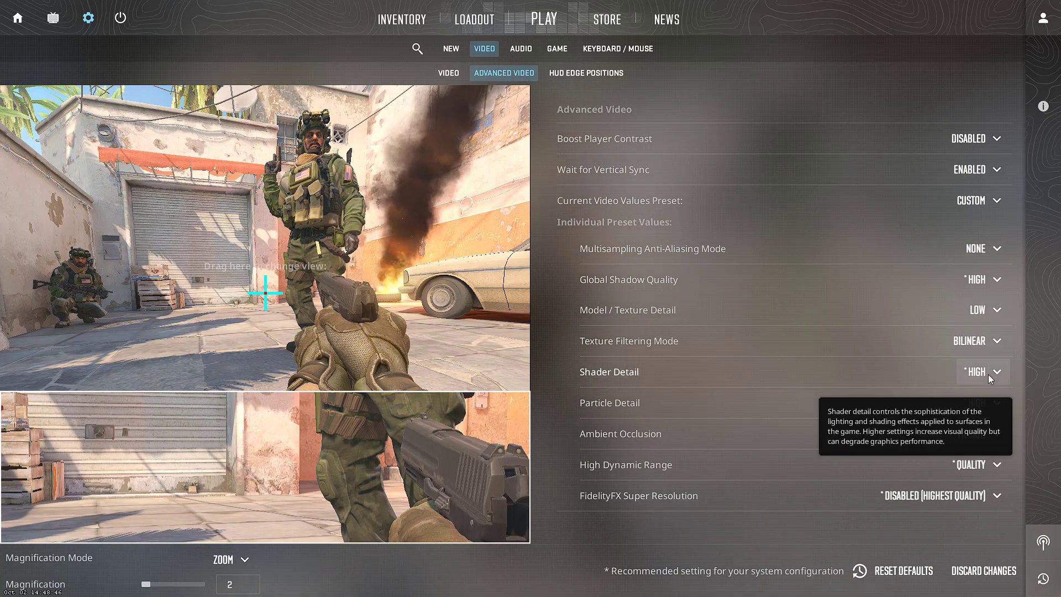
click(996, 372)
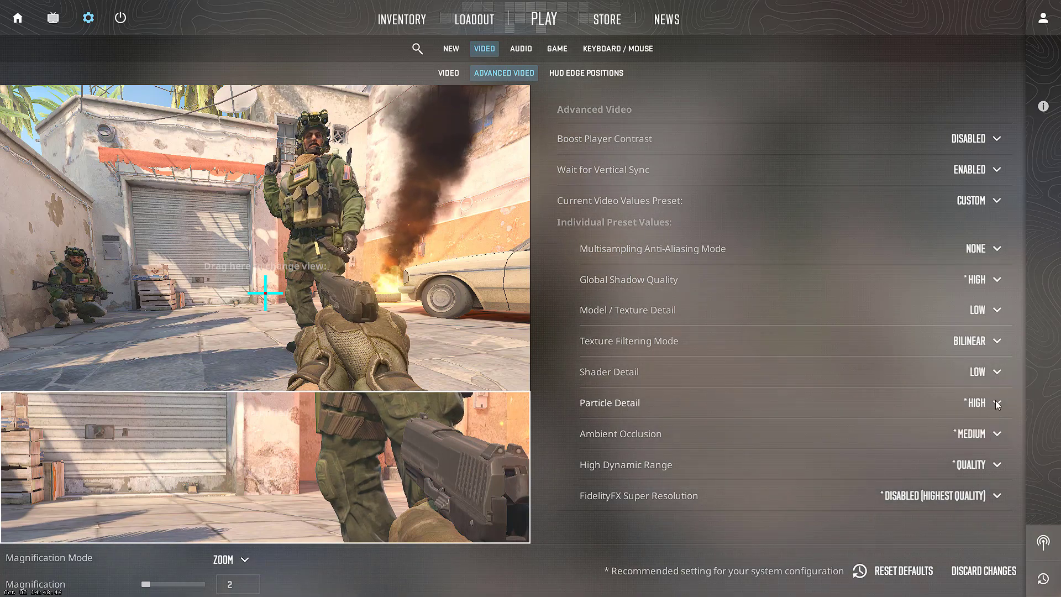
click(996, 403)
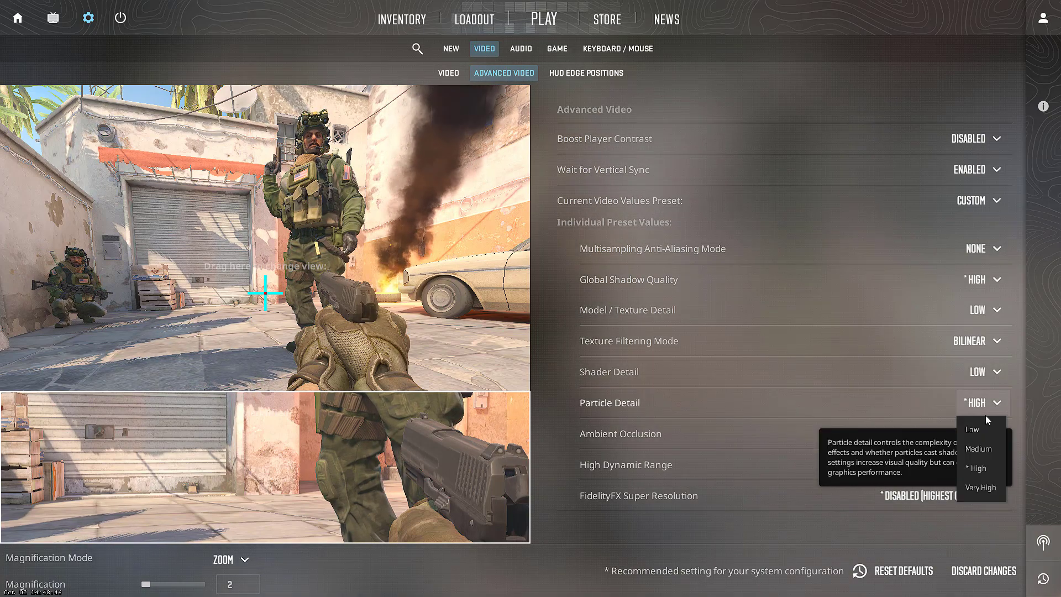
click(972, 429)
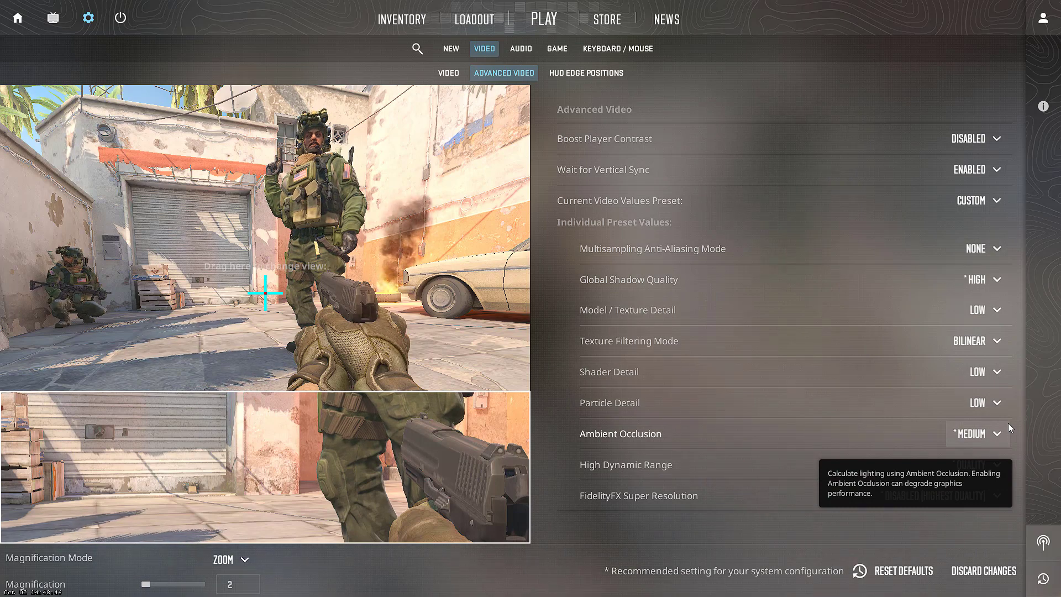
click(997, 433)
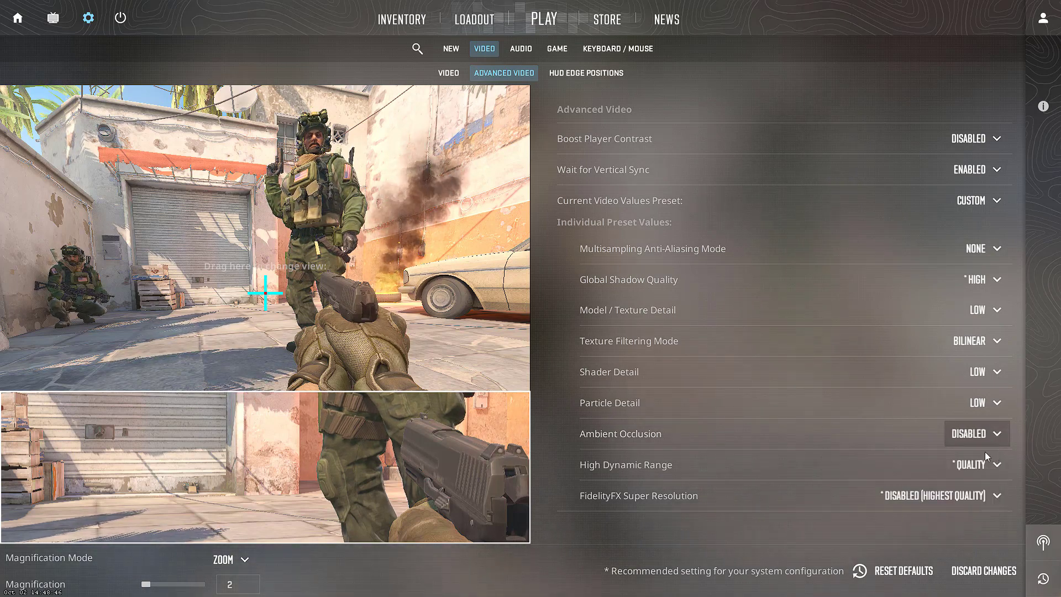
mouse_move(992, 463)
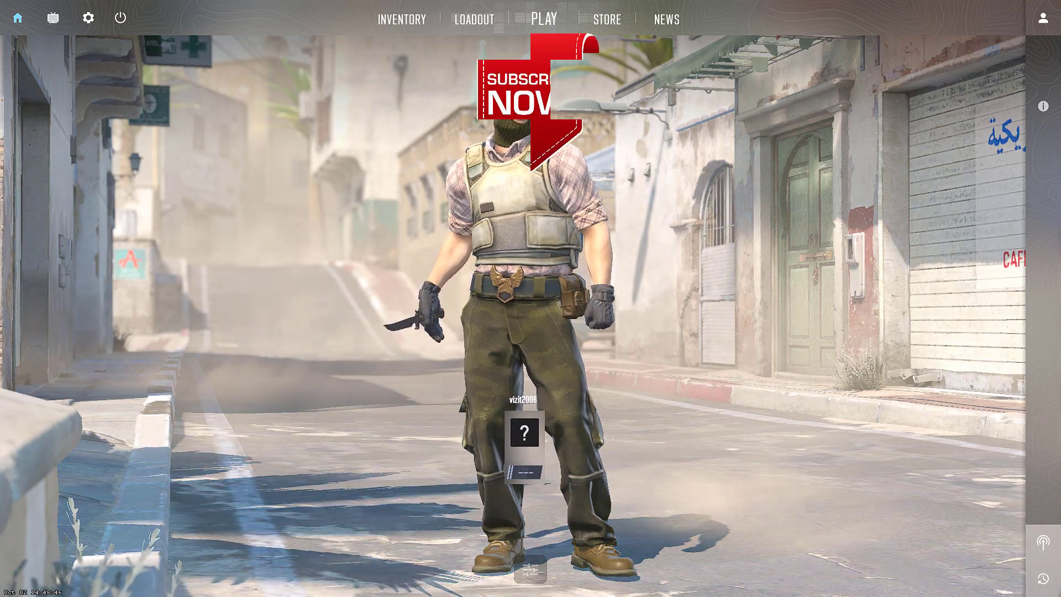
Quit Counter-Strike 2 through the Confirm Exit dialog and close the Steam window.
click(119, 17)
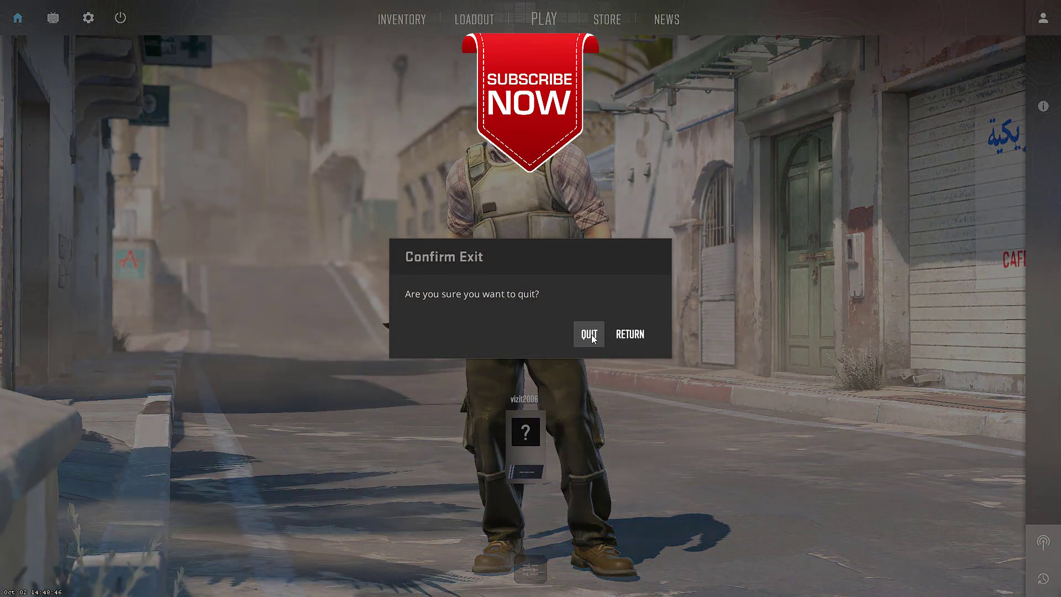
click(588, 334)
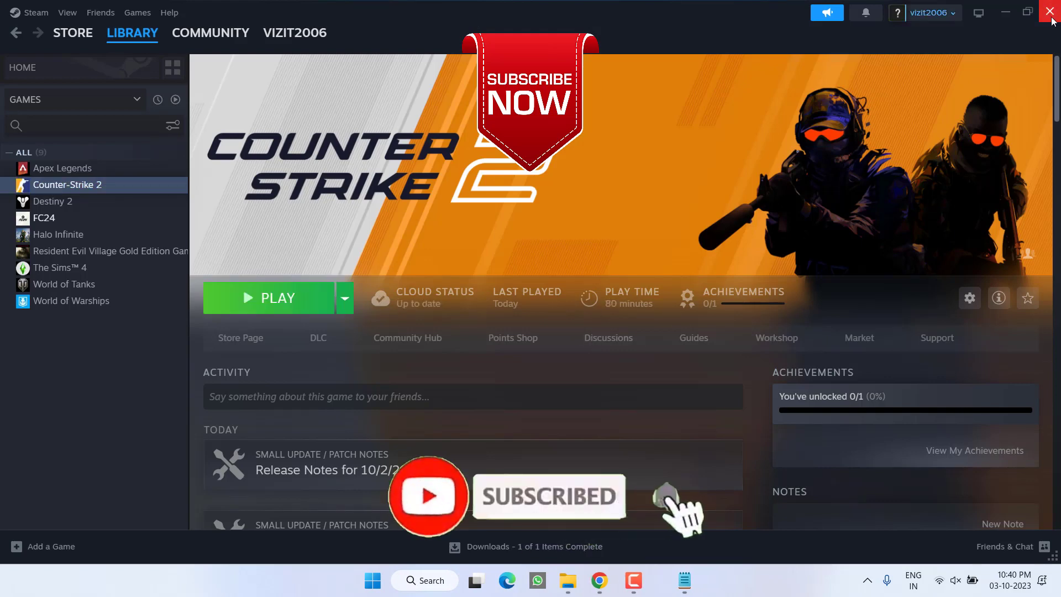
click(1049, 11)
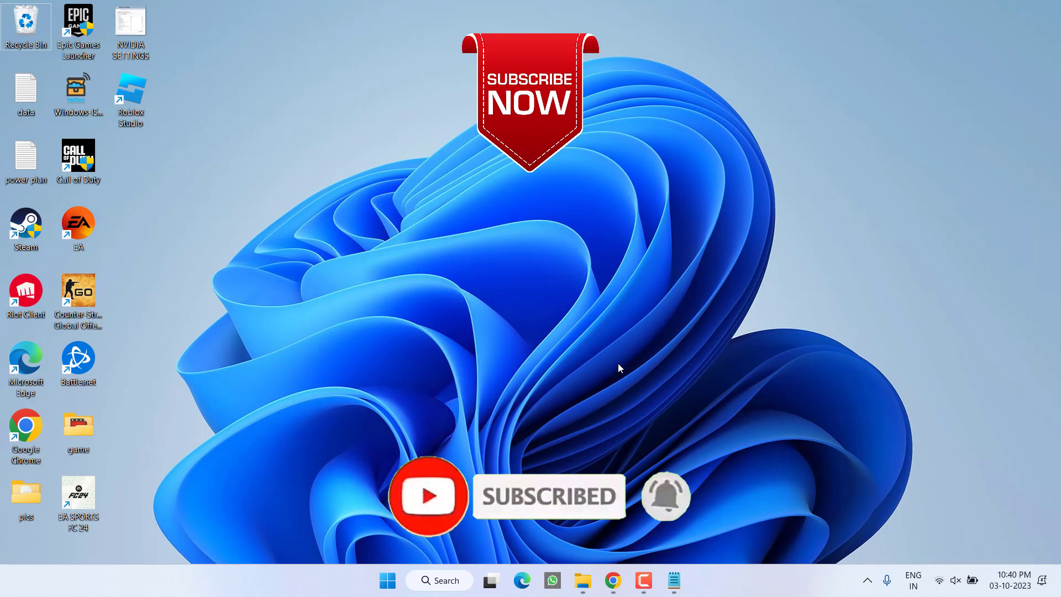